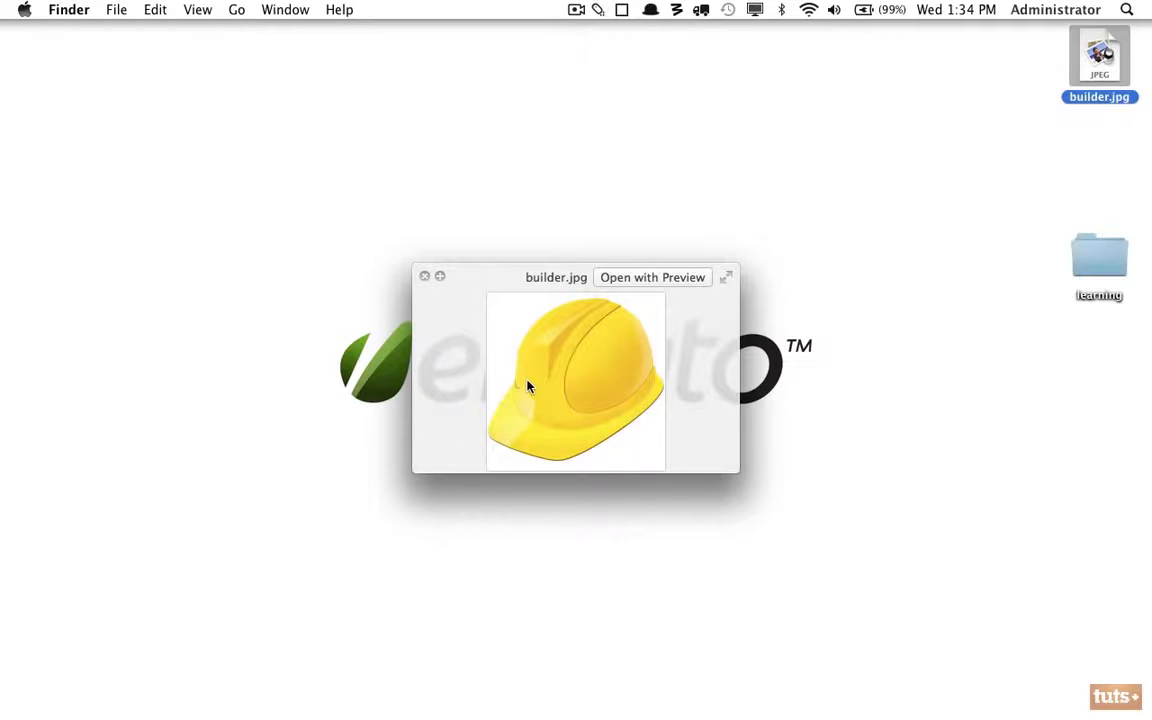
Step: Close the builder.jpg preview and open the learning project folder in Finder
left_click(424, 276)
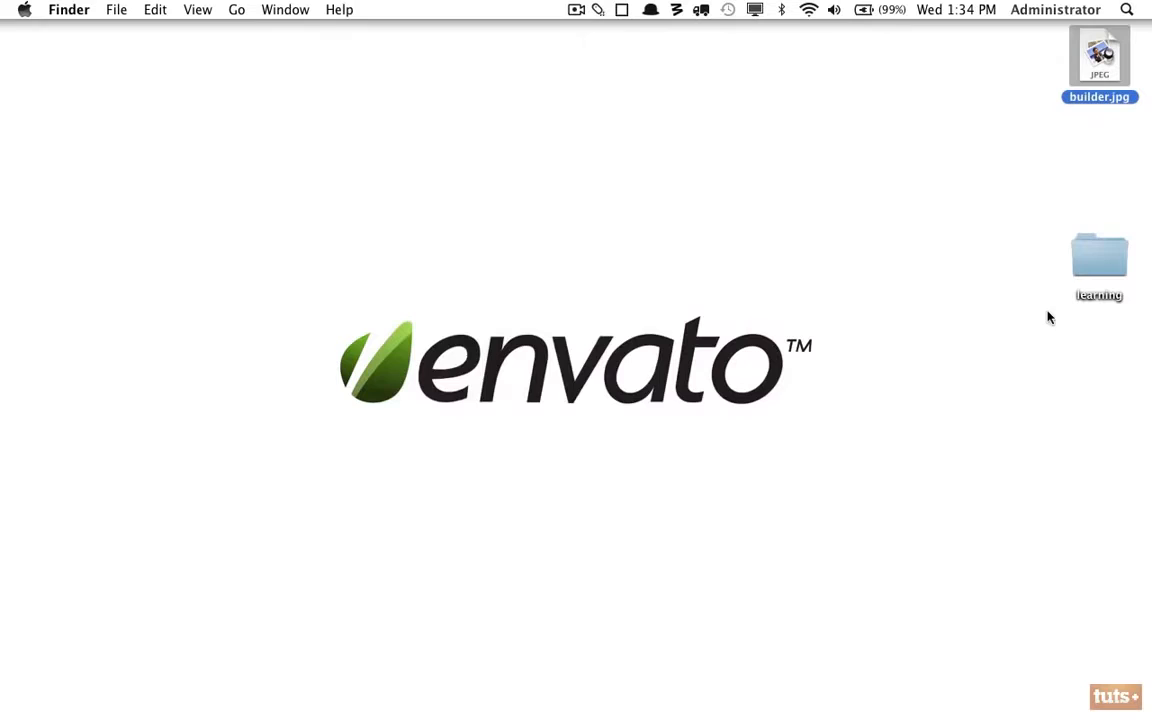
double_click(1100, 256)
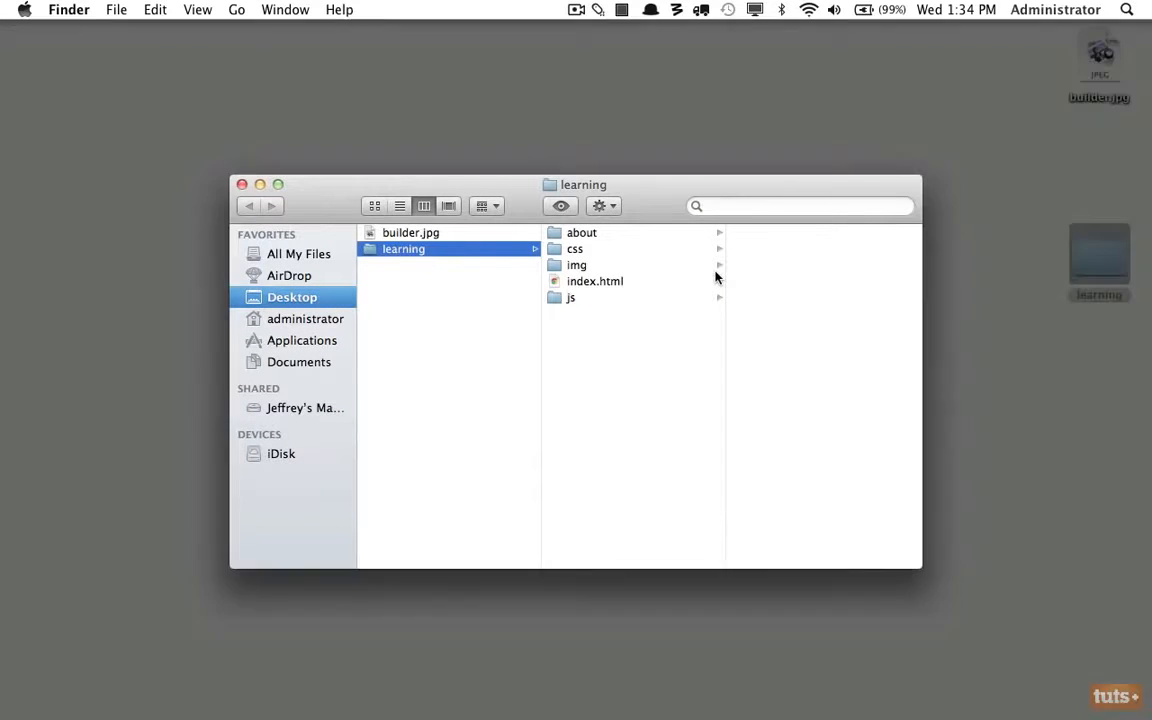
left_click(576, 264)
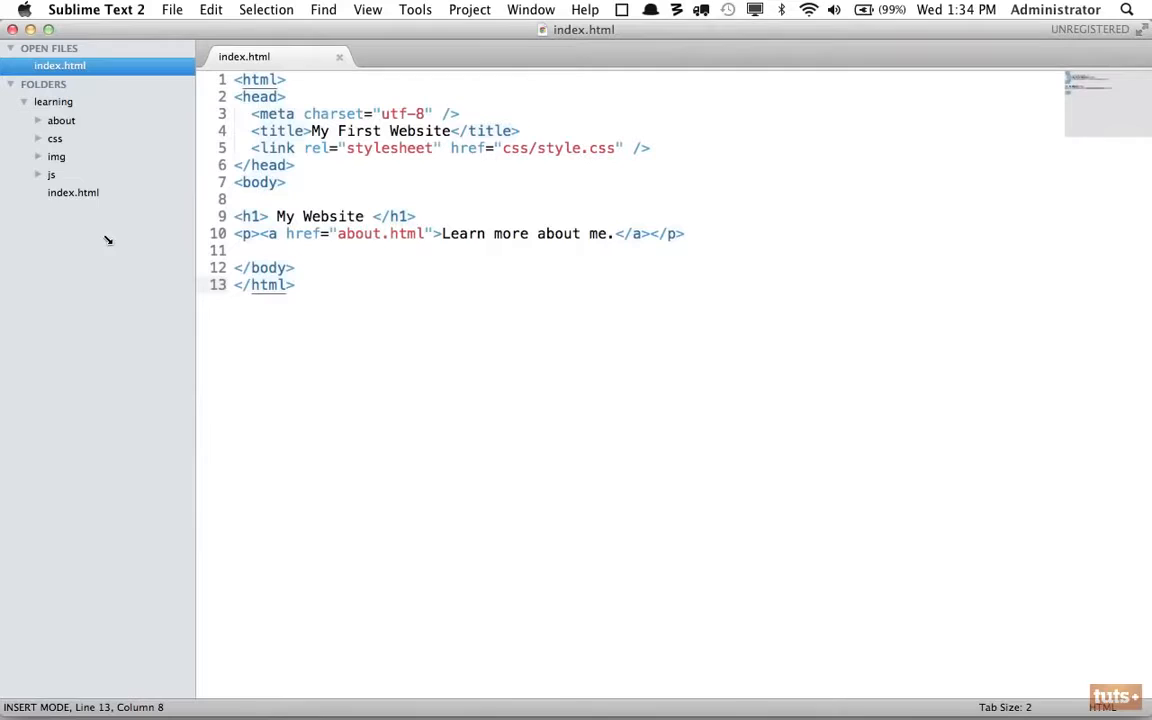
Step: Place the cursor on empty line 12 of index.html and write an <img> tag followed by placeholder text
left_click(56, 156)
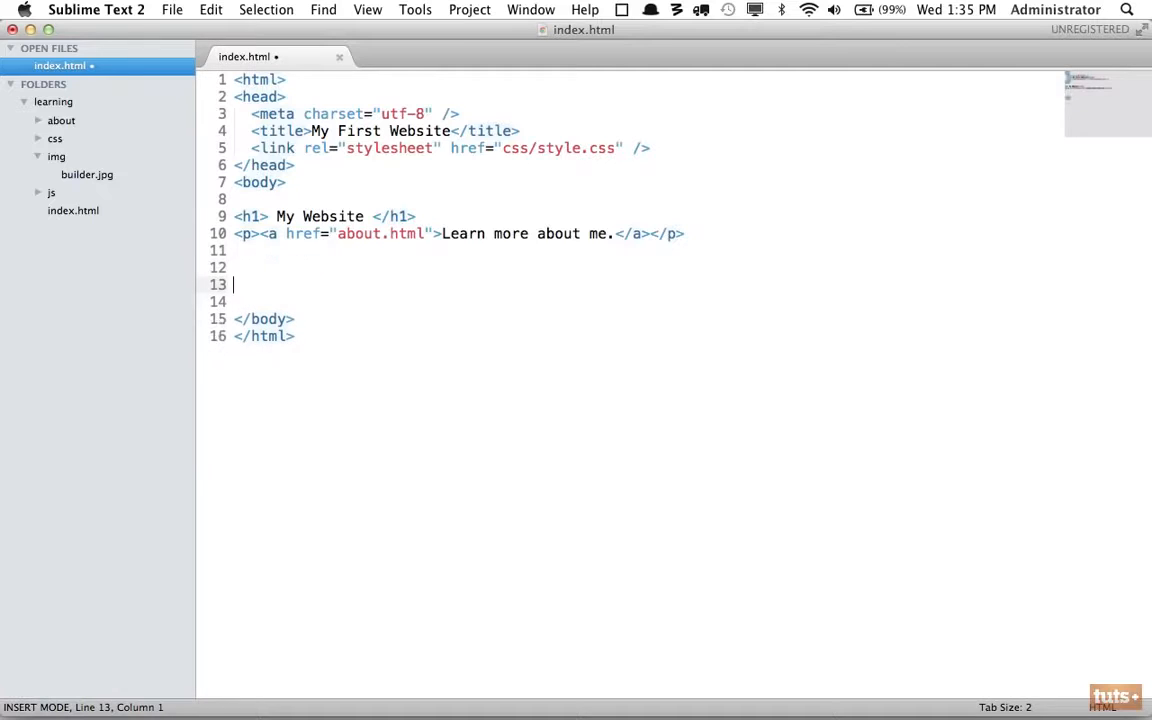
key("up")
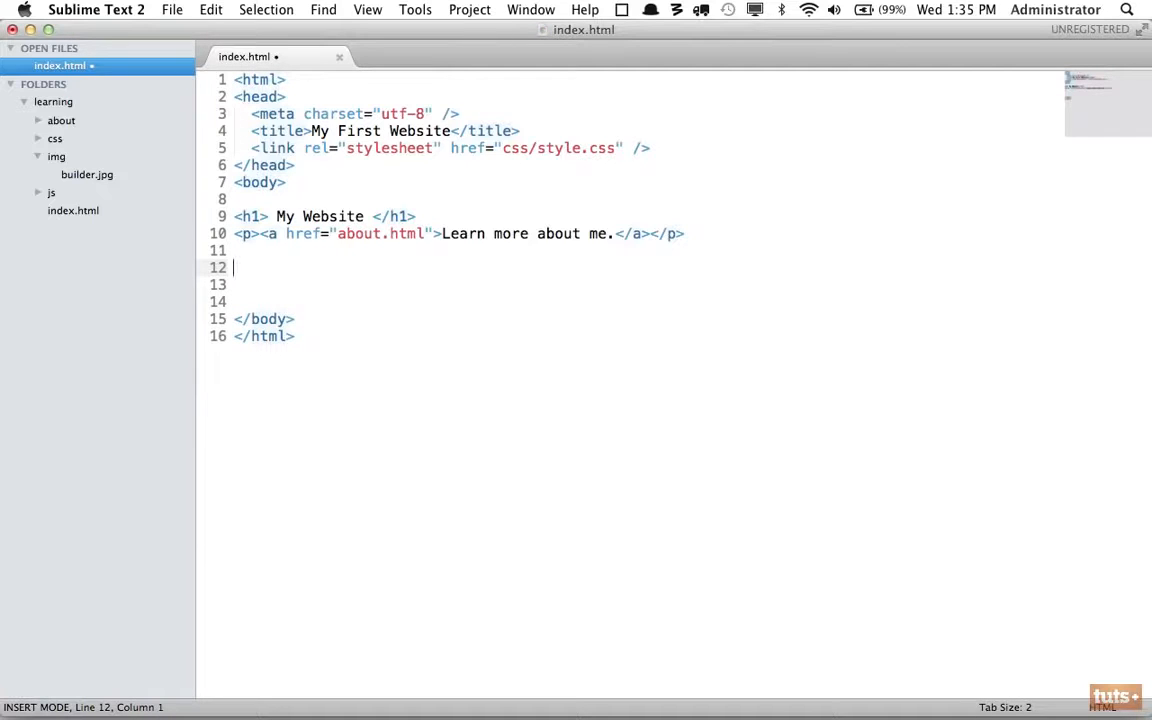
type("<i")
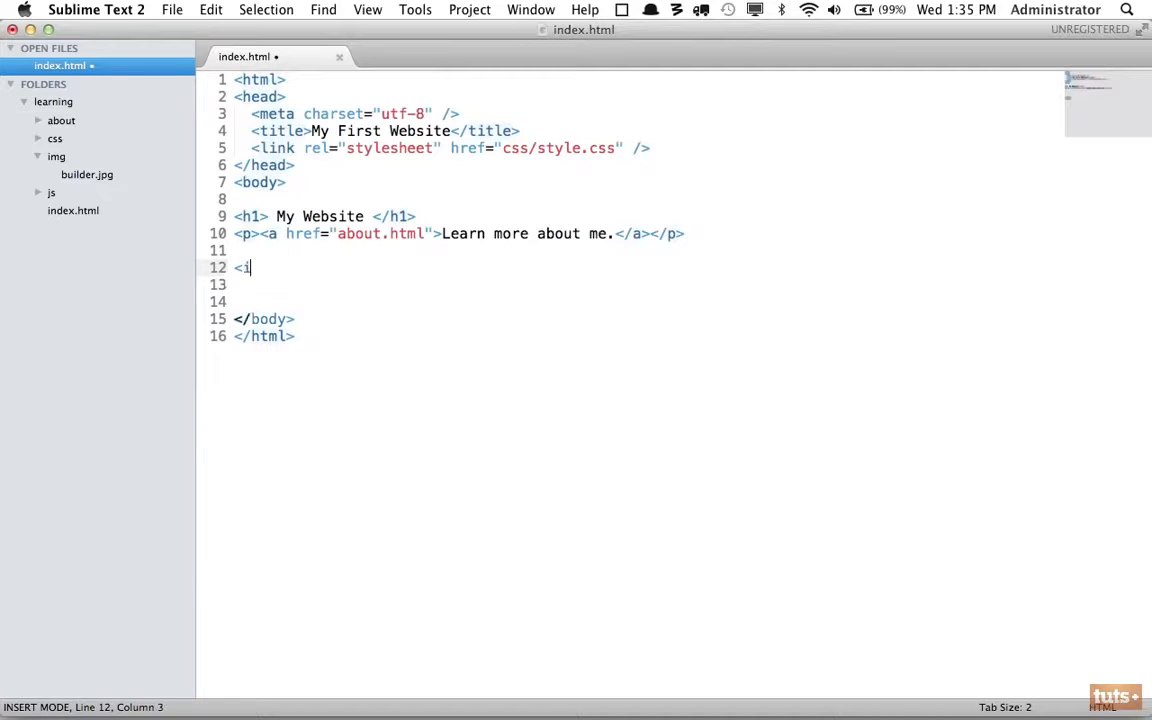
type("mg")
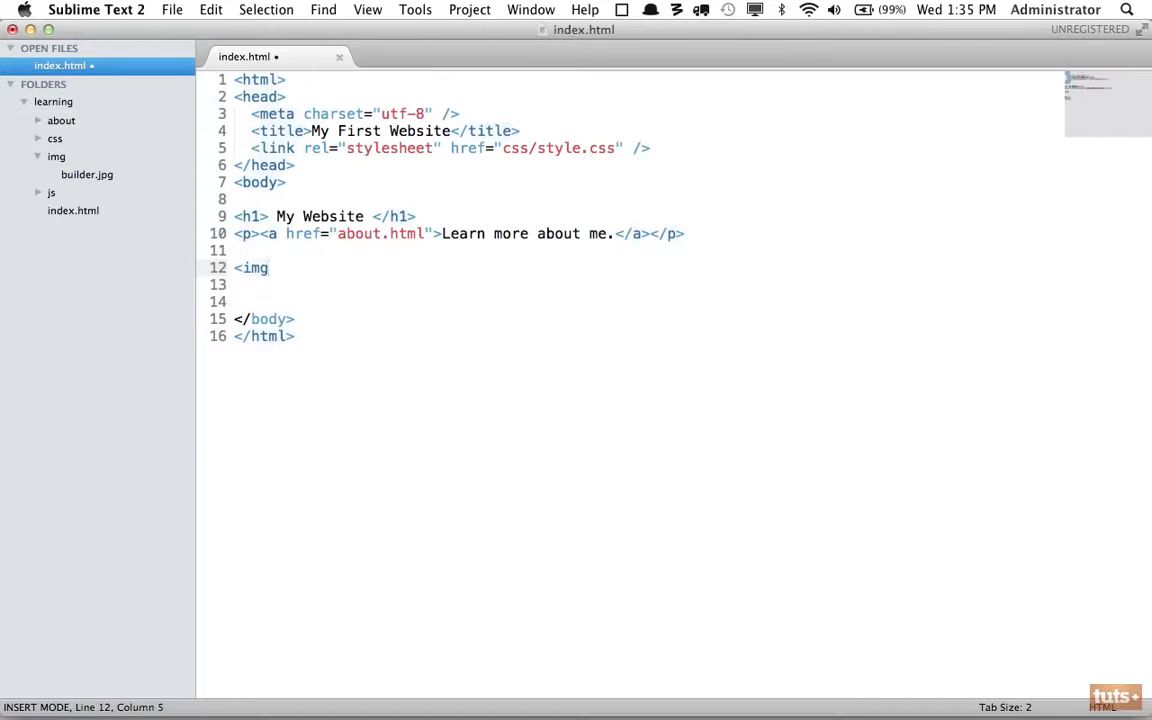
type(">")
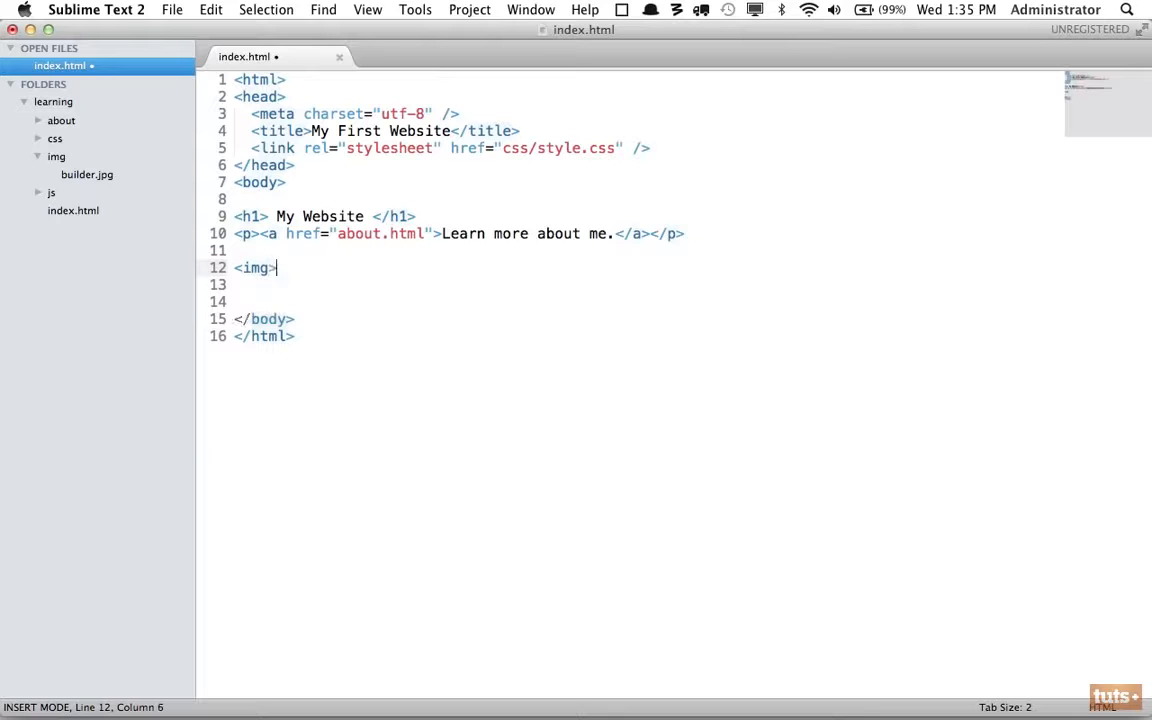
type("sdfadads")
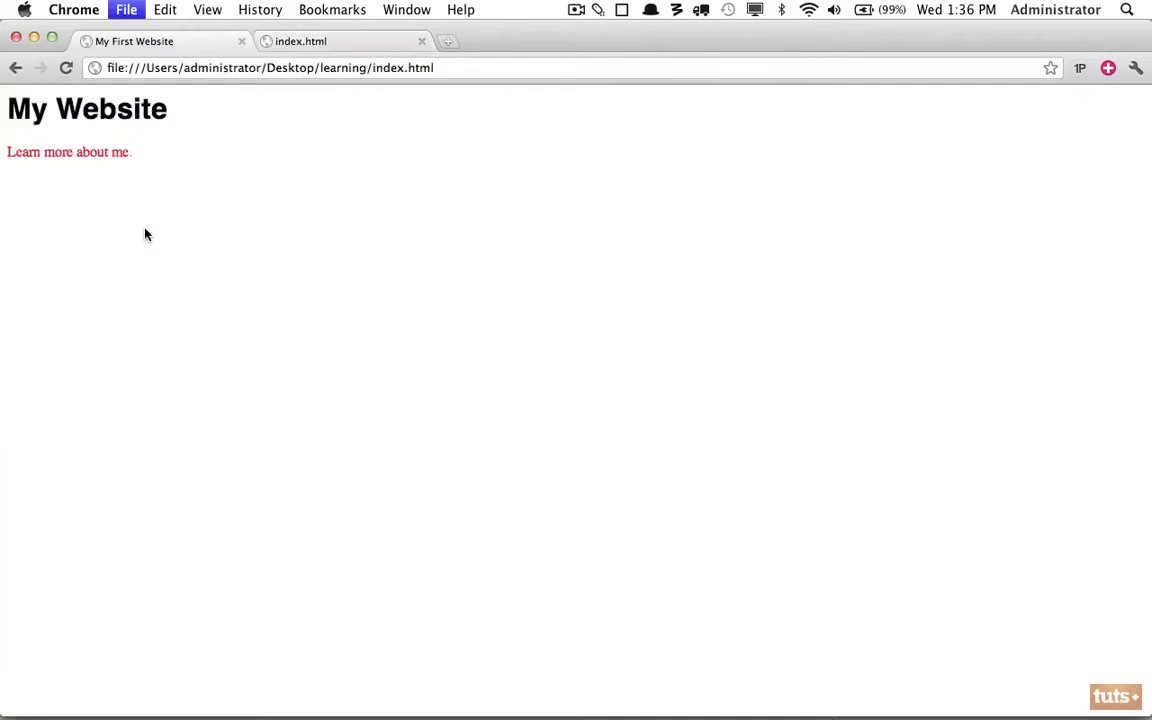
Step: Close the duplicate index.html tab, leaving only the My First Website page
left_click(420, 40)
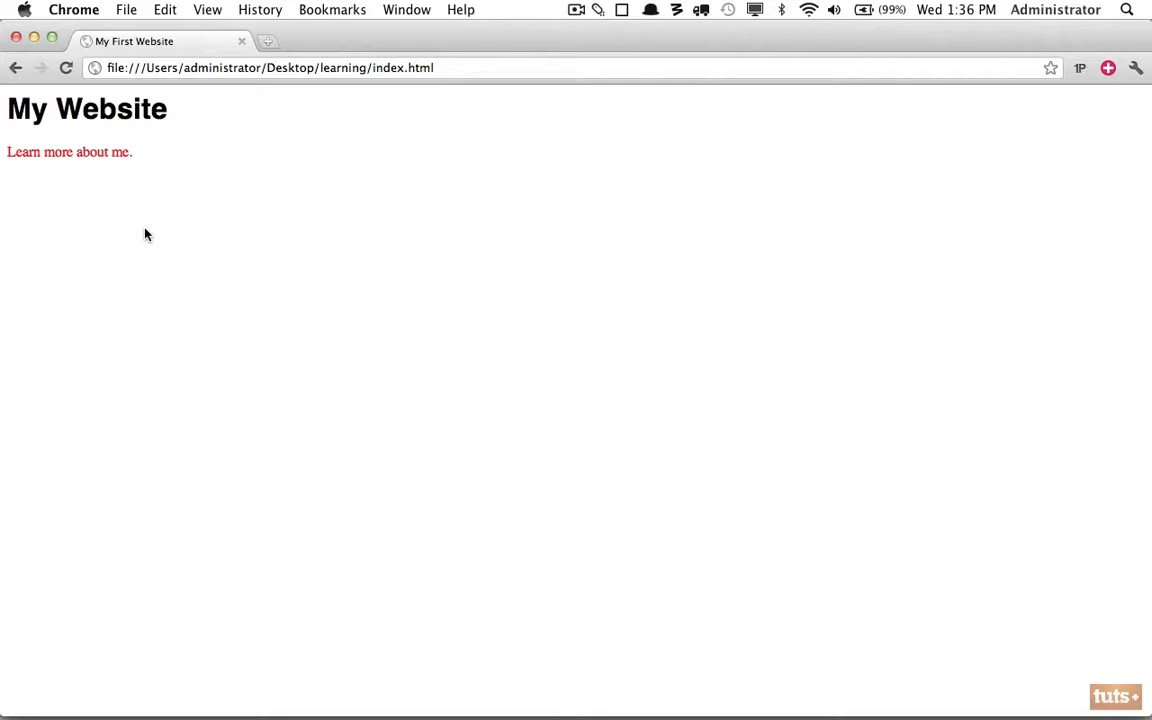
mouse_move(96, 258)
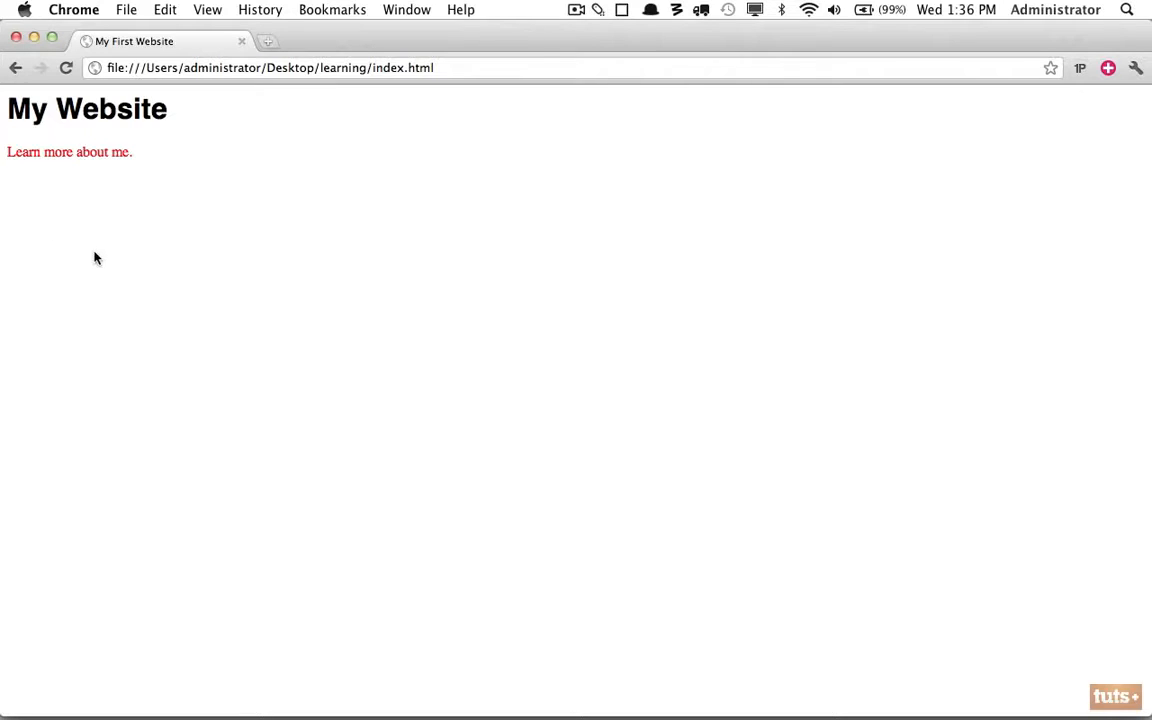
mouse_move(84, 264)
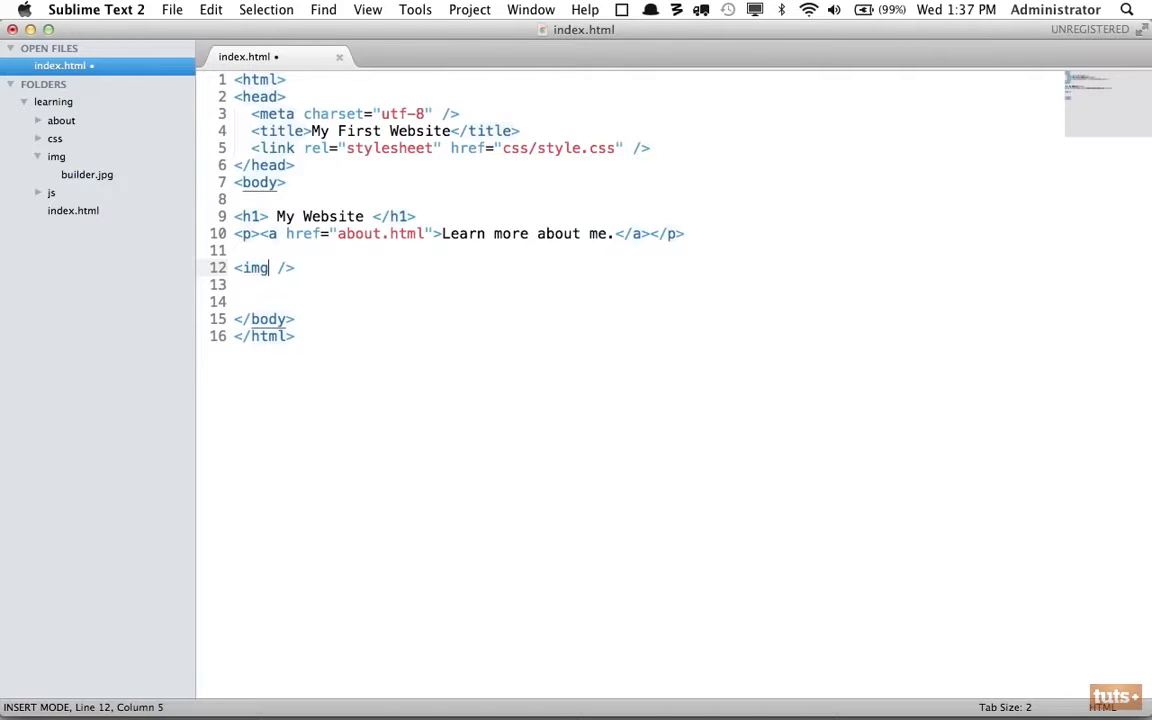
Step: Replace the mistaken href with a src attribute set to img/builder.jpg
type("href")
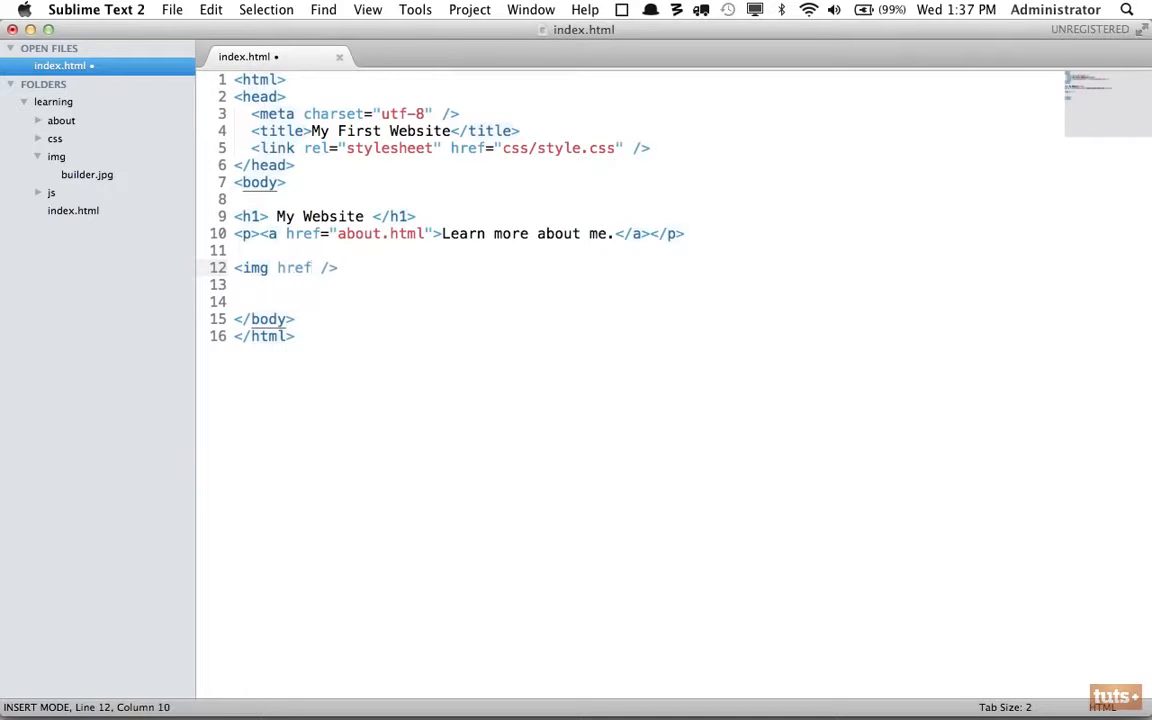
key("Backspace")
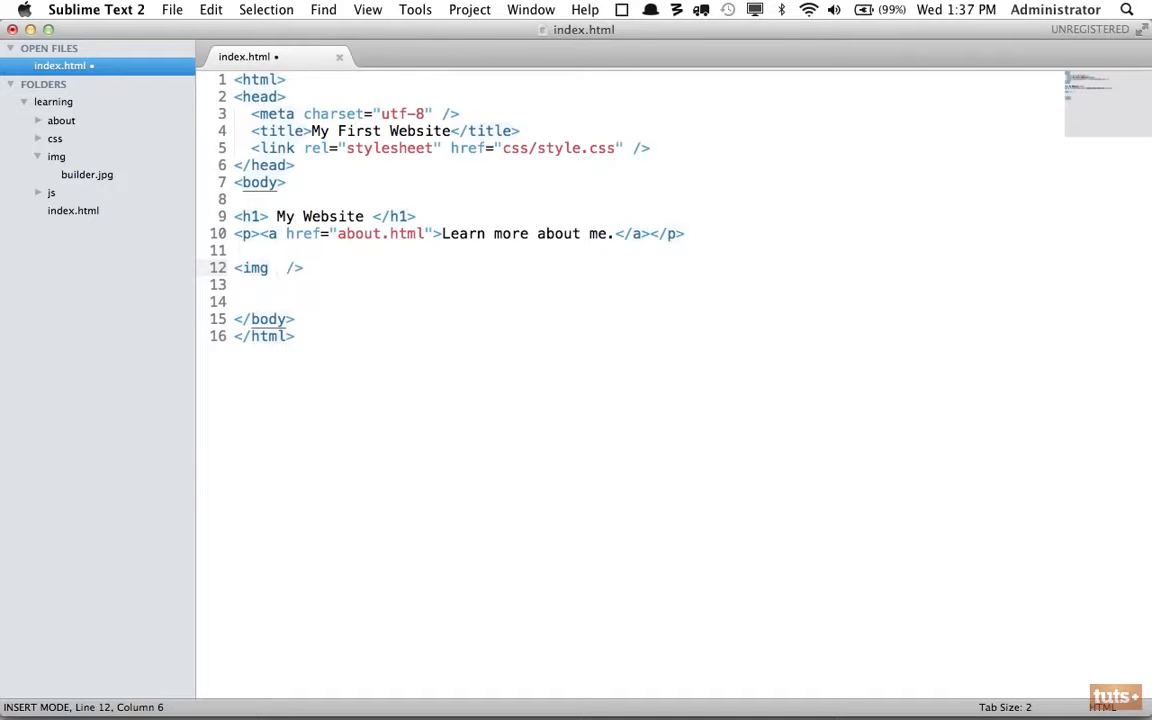
type("src=\"")
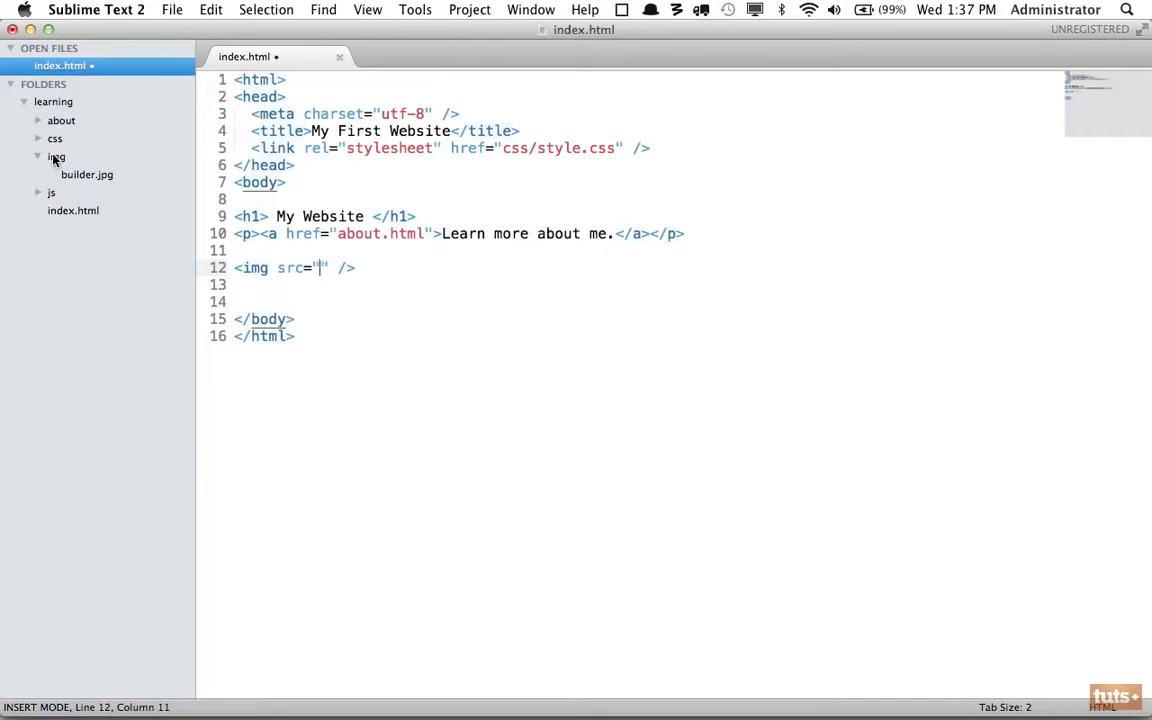
mouse_move(62, 178)
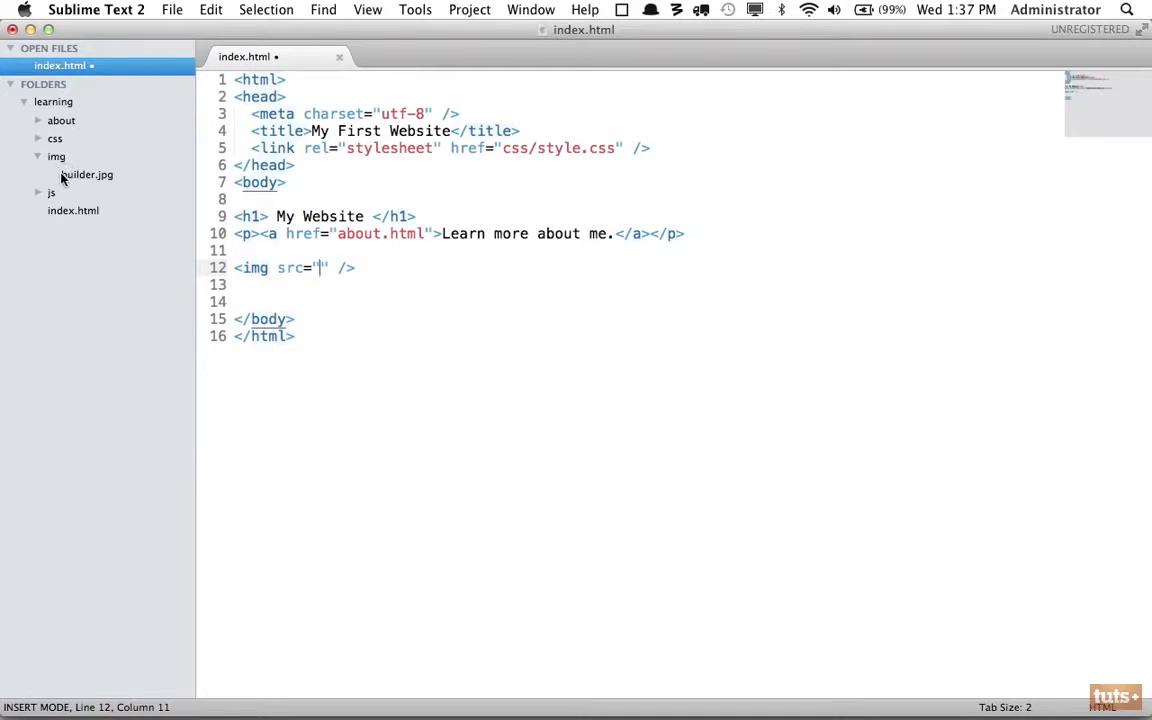
type("img/builder.jpg")
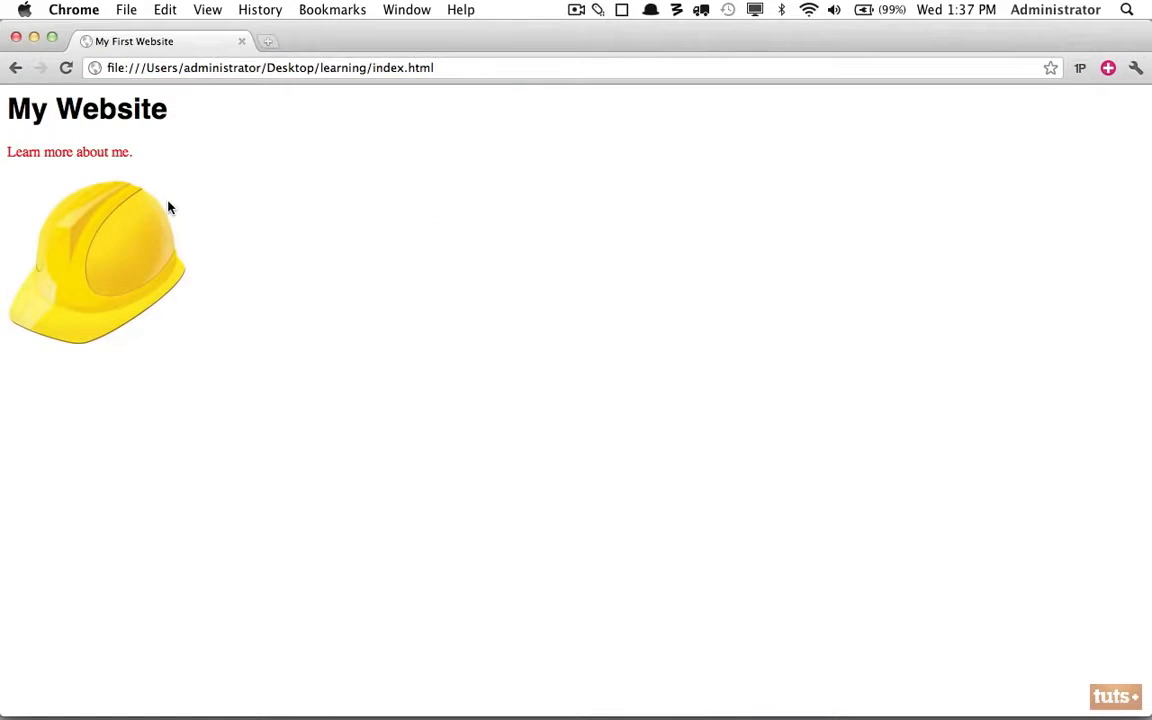
mouse_move(168, 218)
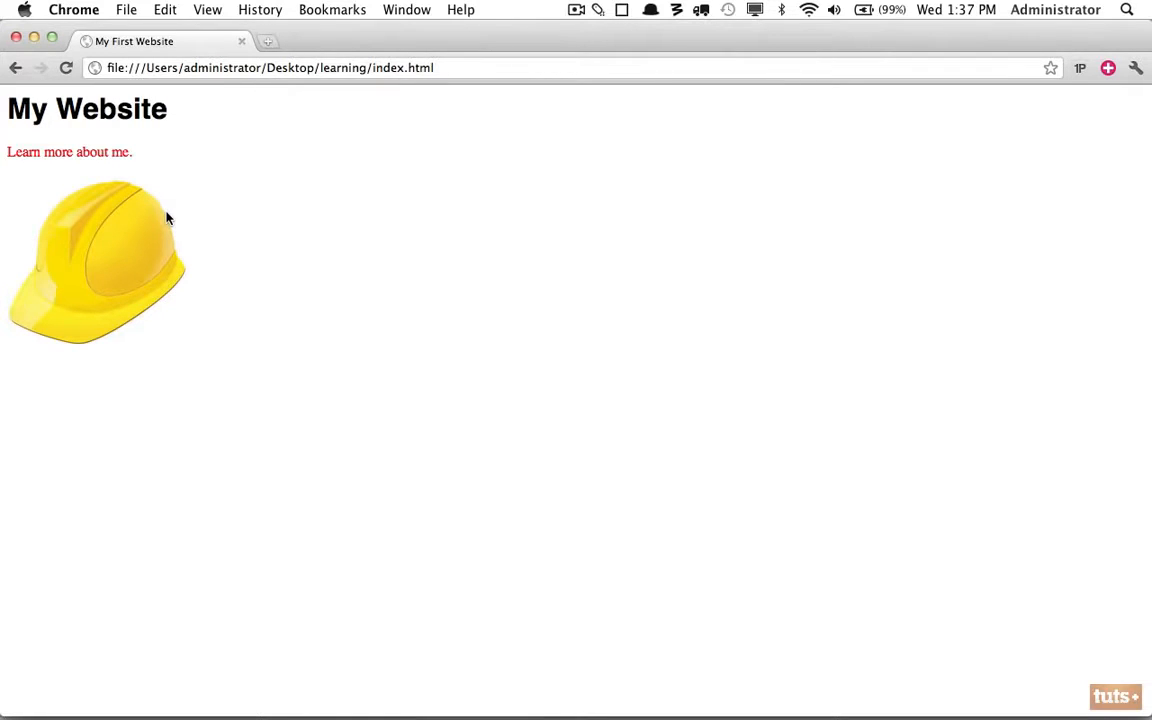
mouse_move(222, 220)
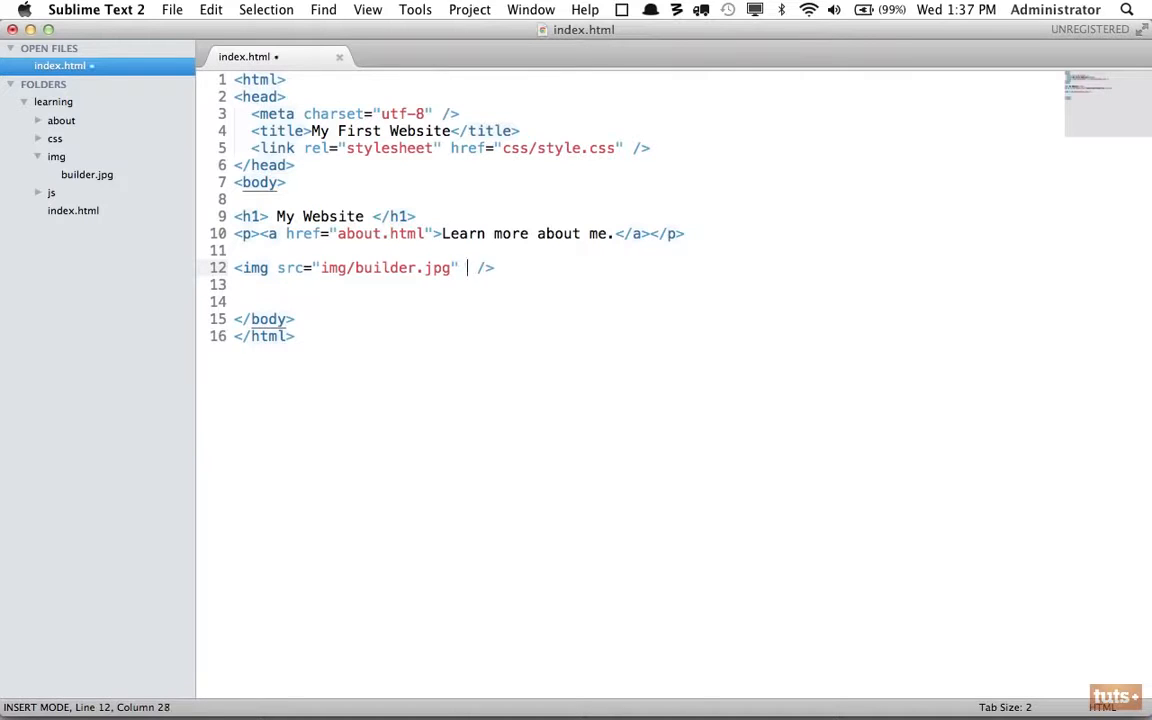
Step: Add alt="Construction Hat" to the img tag, save, and switch to the browser
type("alt=\"\"")
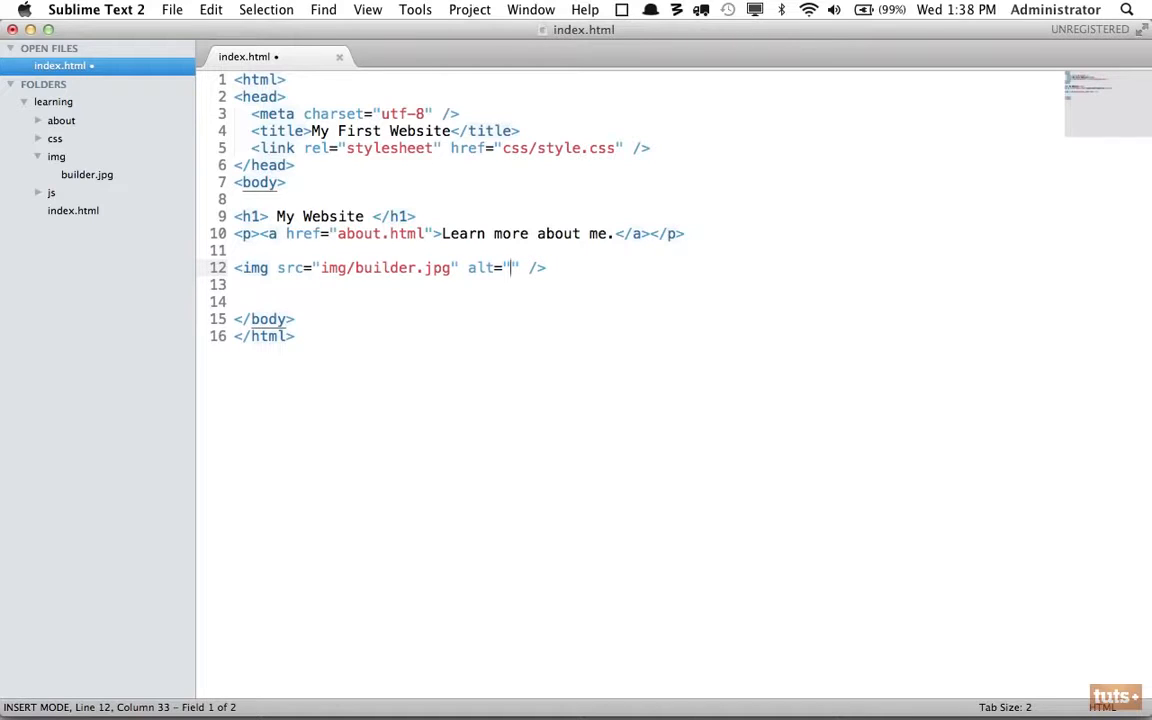
mouse_move(292, 284)
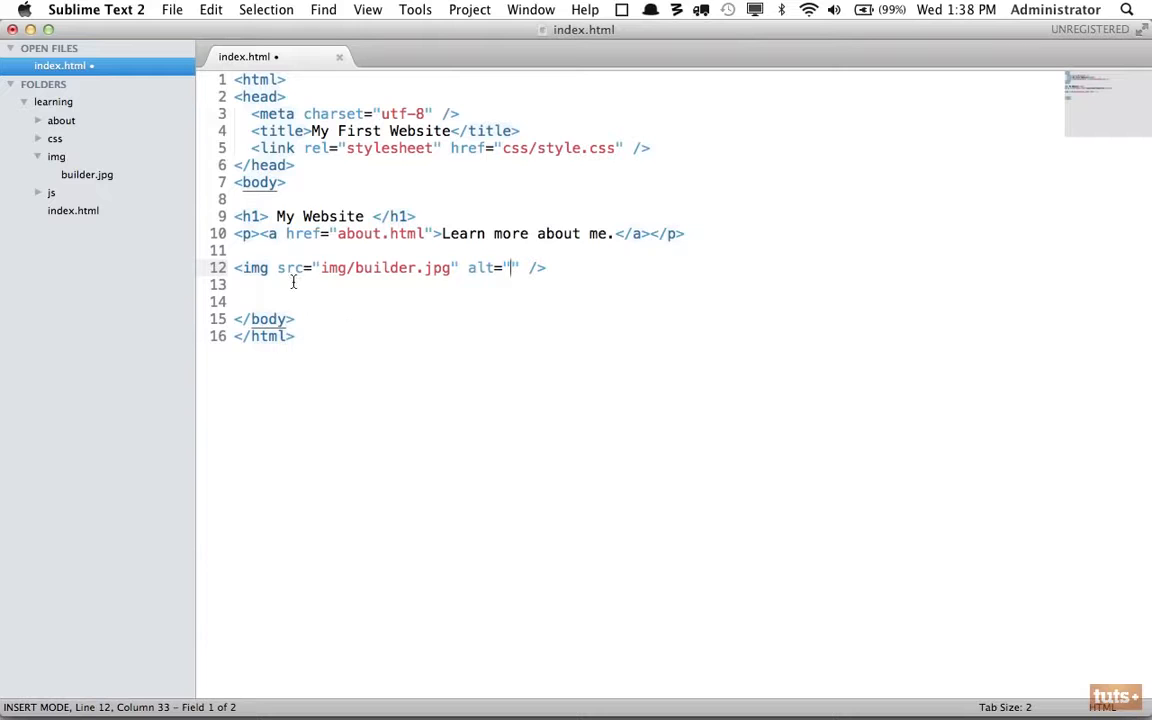
type("Co")
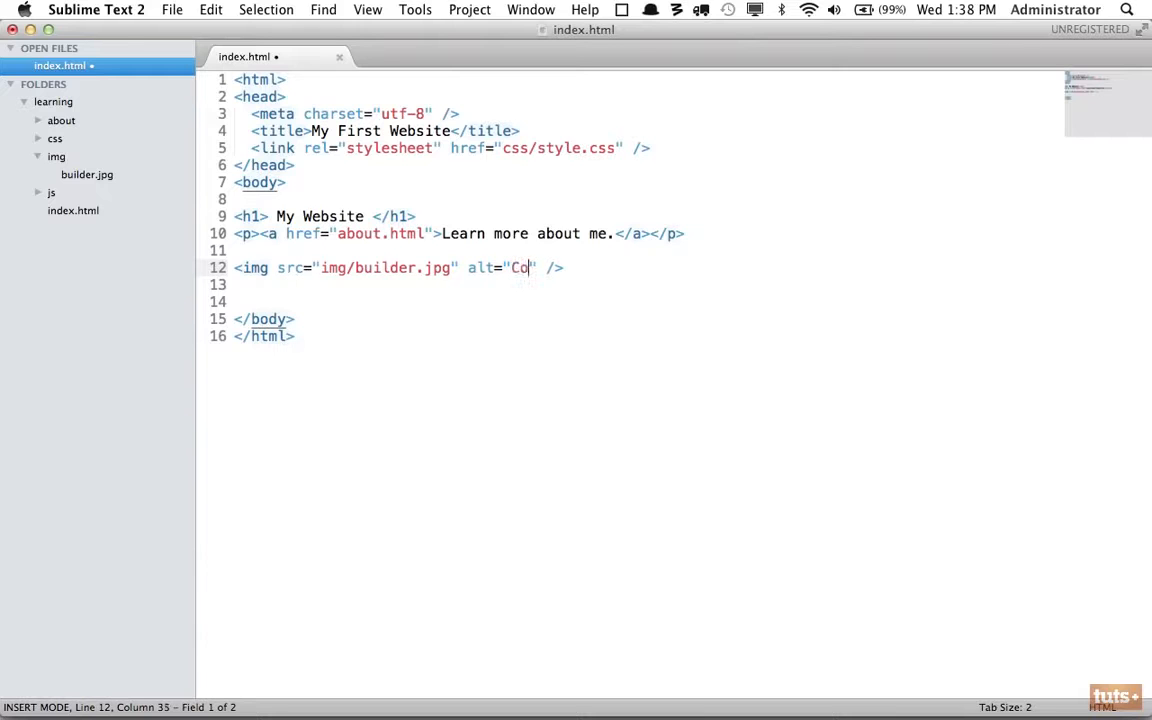
type("nstruction Hat")
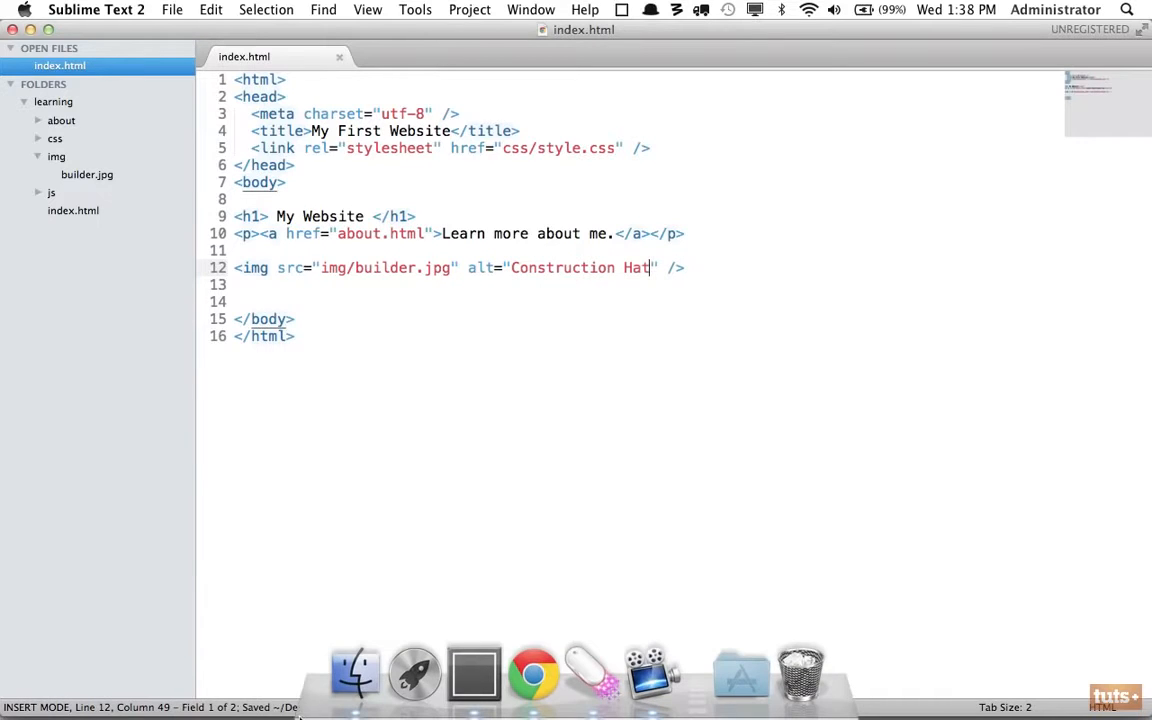
left_click(532, 672)
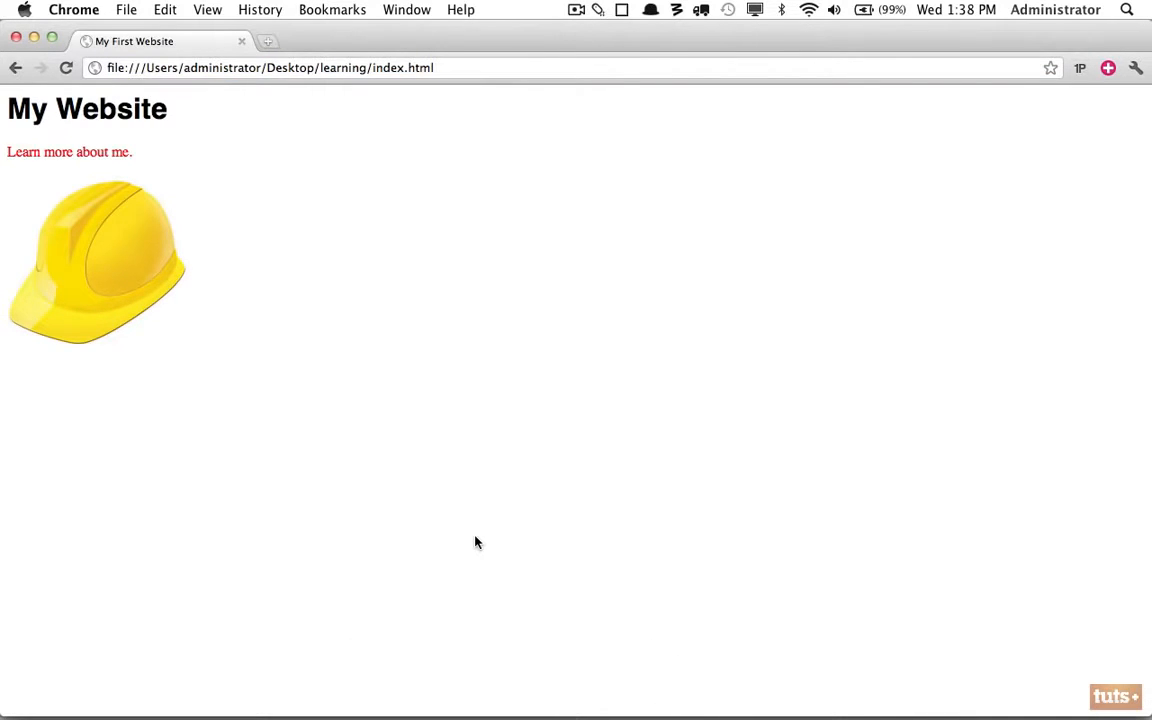
mouse_move(112, 264)
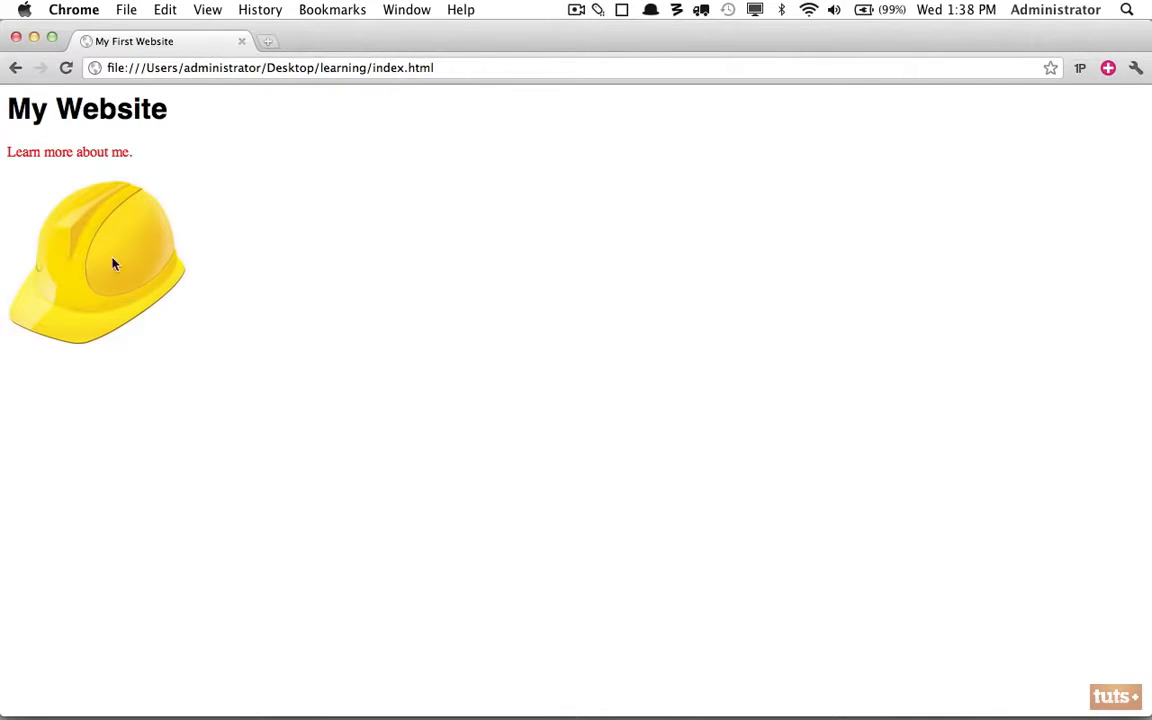
mouse_move(128, 262)
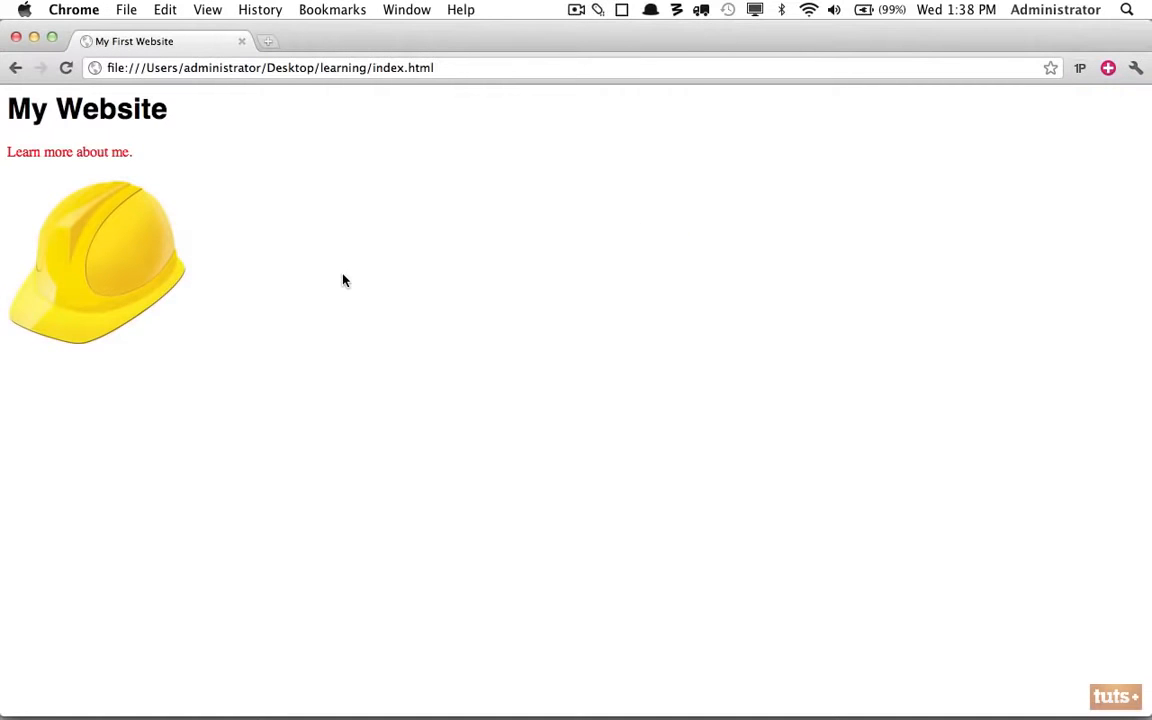
Step: Open a new Chrome tab after viewing the hard hat image on the page
left_click(268, 40)
type("net.tutsplus.com")
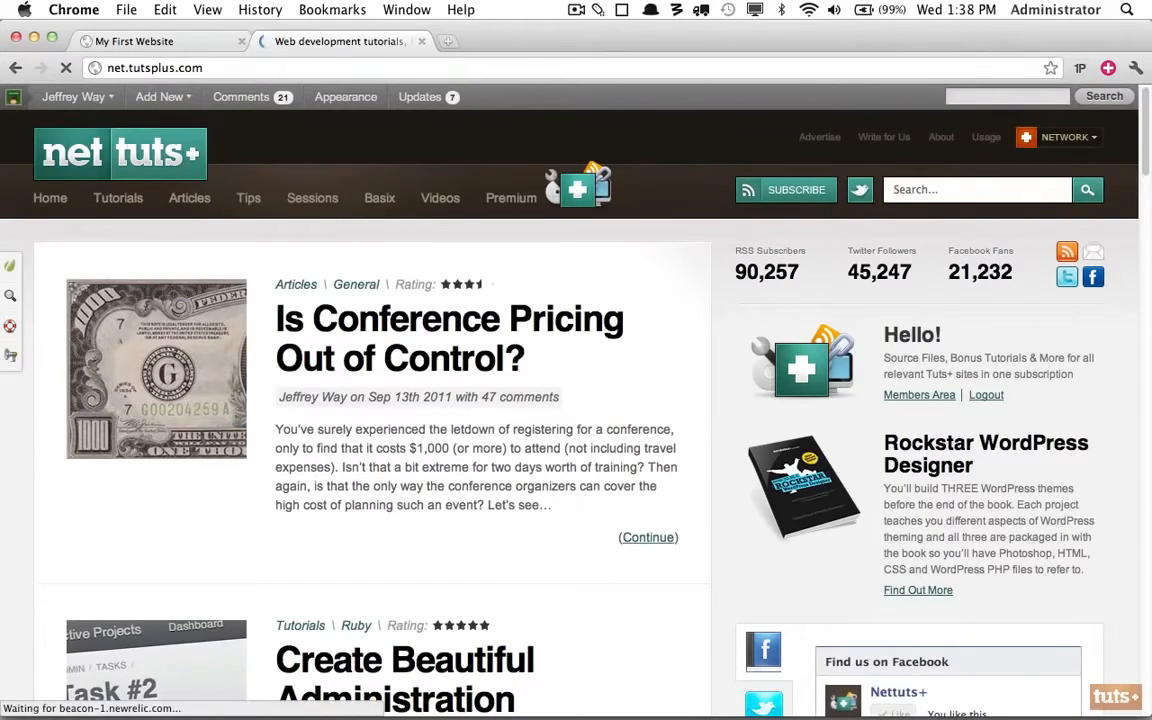
Step: Copy the Top 50 Stock Web Development Items thumbnail URL into src and set alt to Envato
scroll("down", 3)
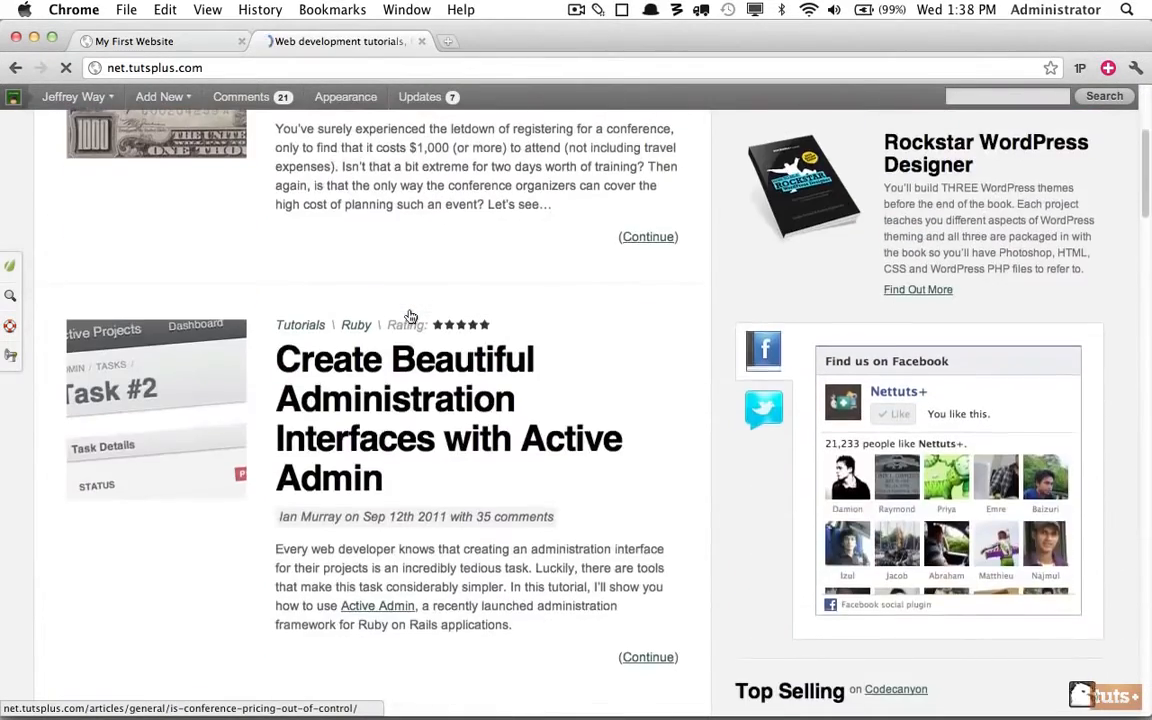
scroll("down", 3)
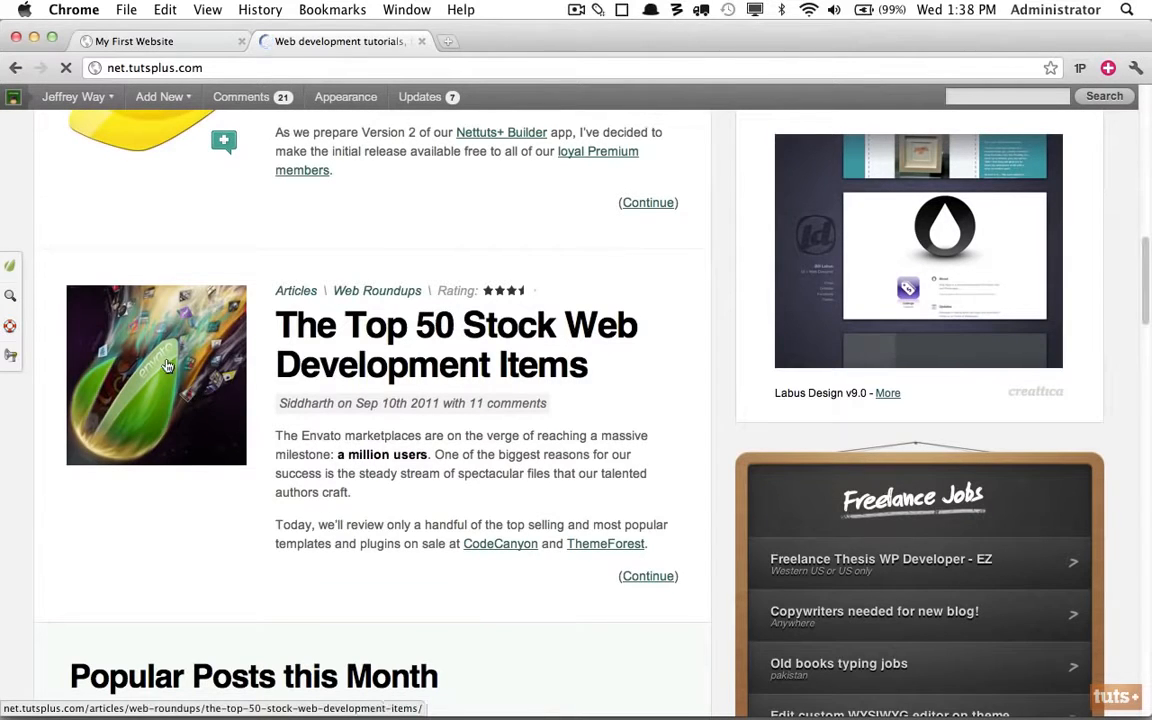
right_click(168, 364)
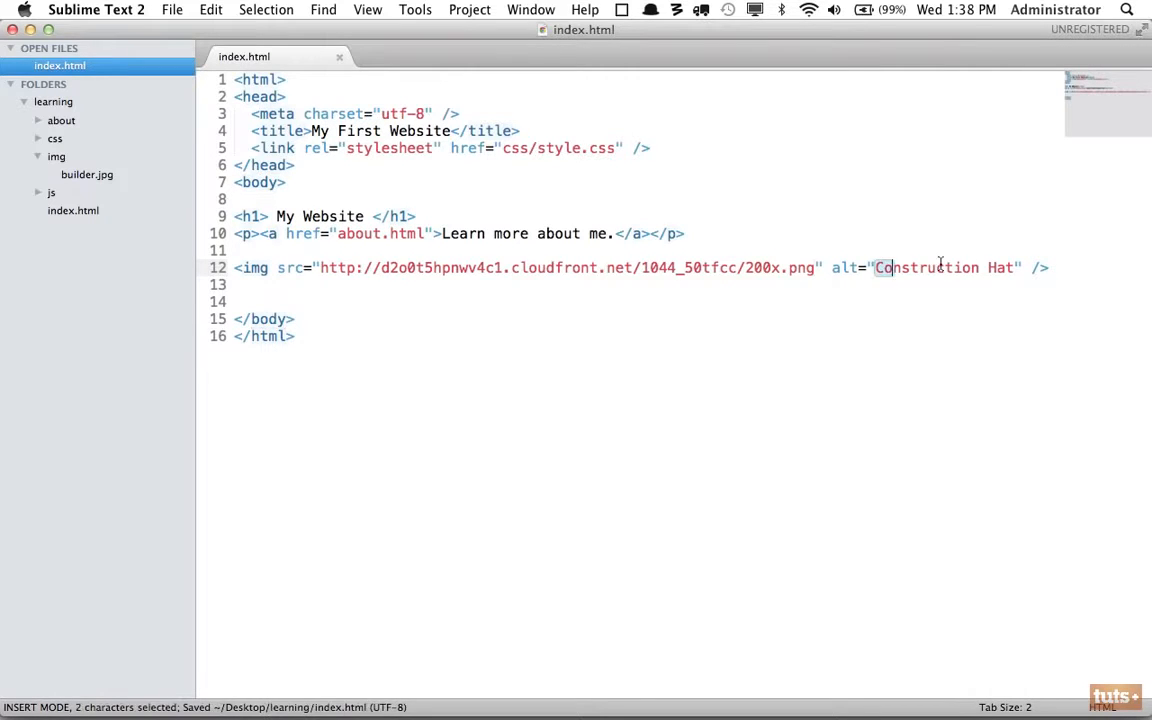
type("Envato")
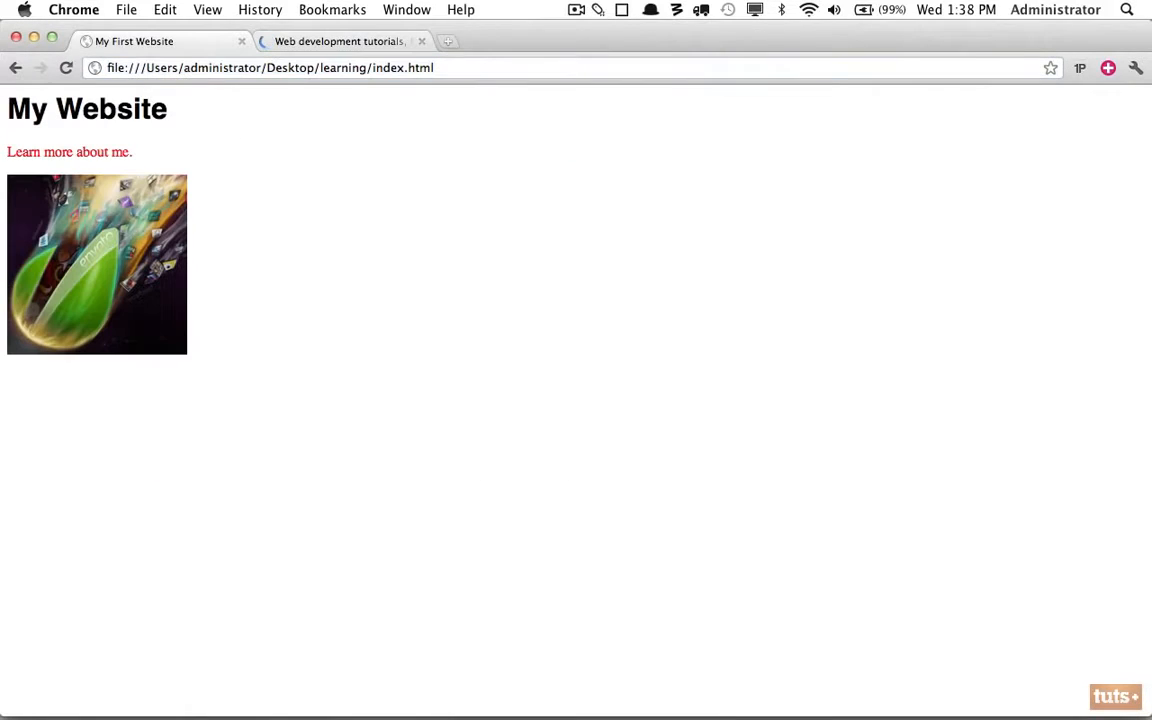
mouse_move(134, 232)
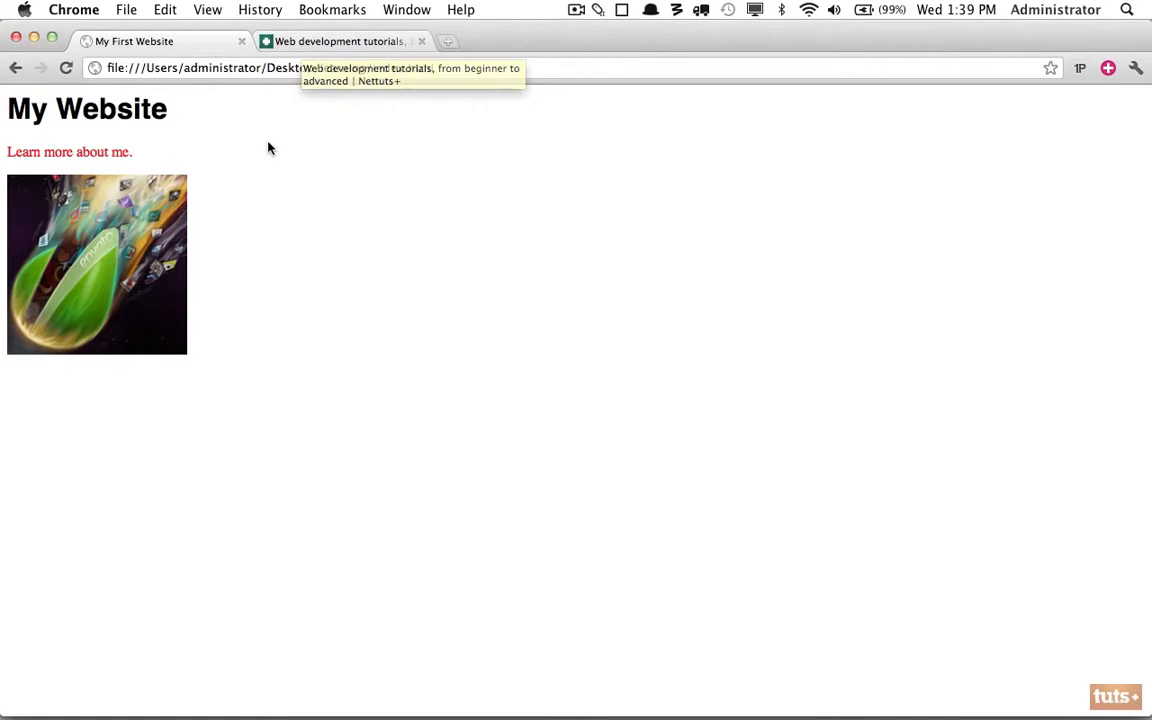
mouse_move(300, 200)
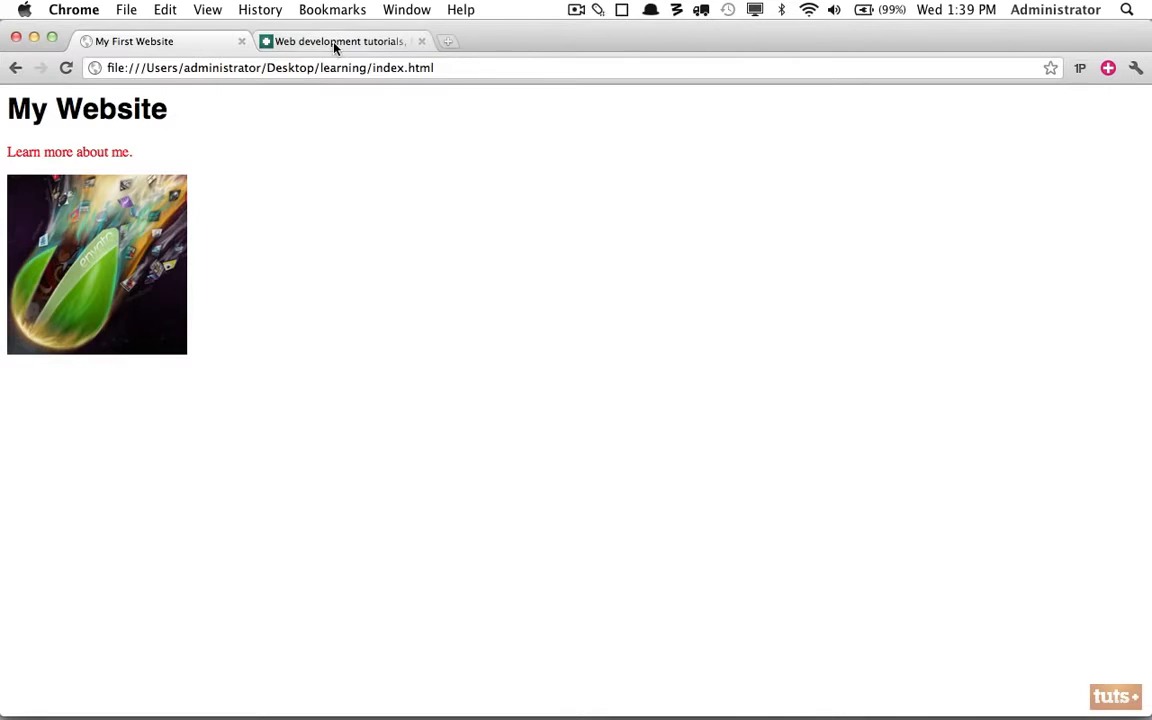
Step: Switch back to the Nettuts+ Web development tutorials tab
left_click(338, 40)
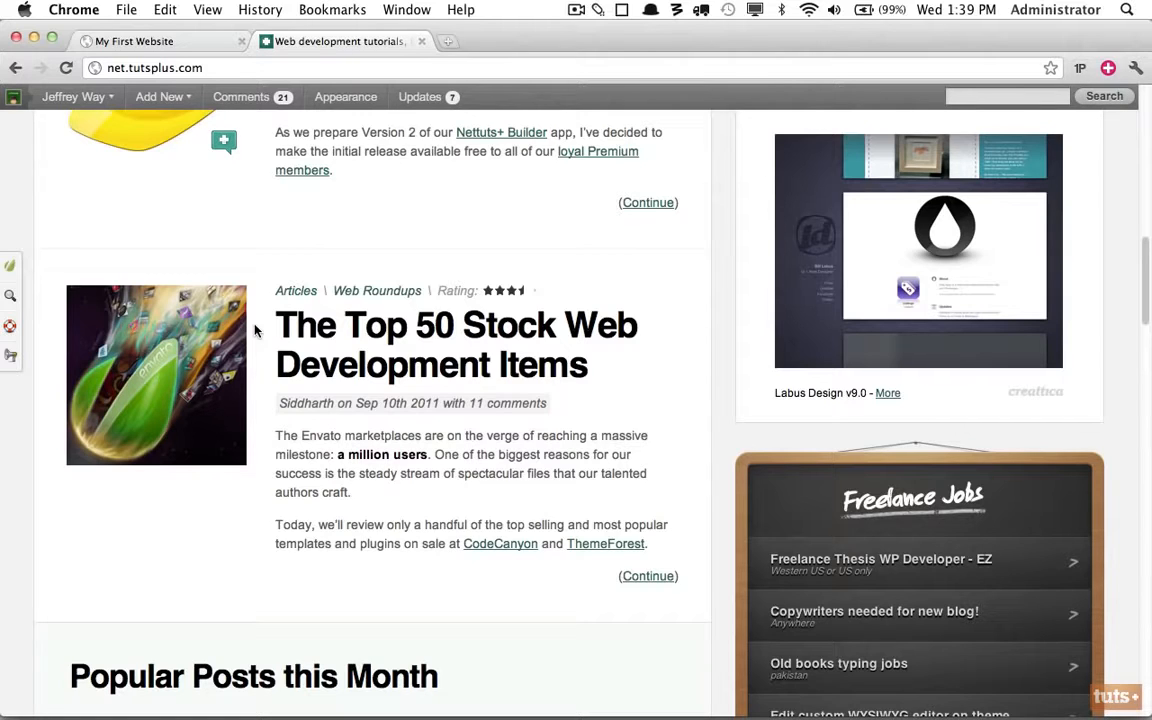
mouse_move(144, 120)
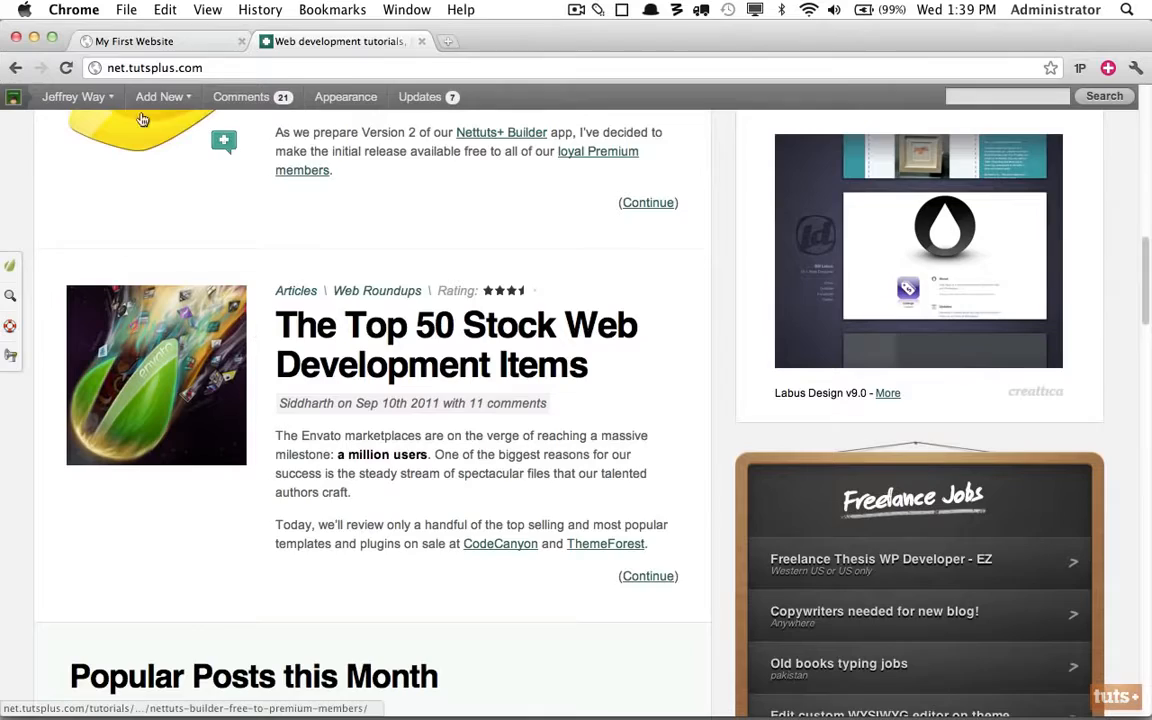
Step: Save the article thumbnail as envato.png in the img folder
left_click(134, 40)
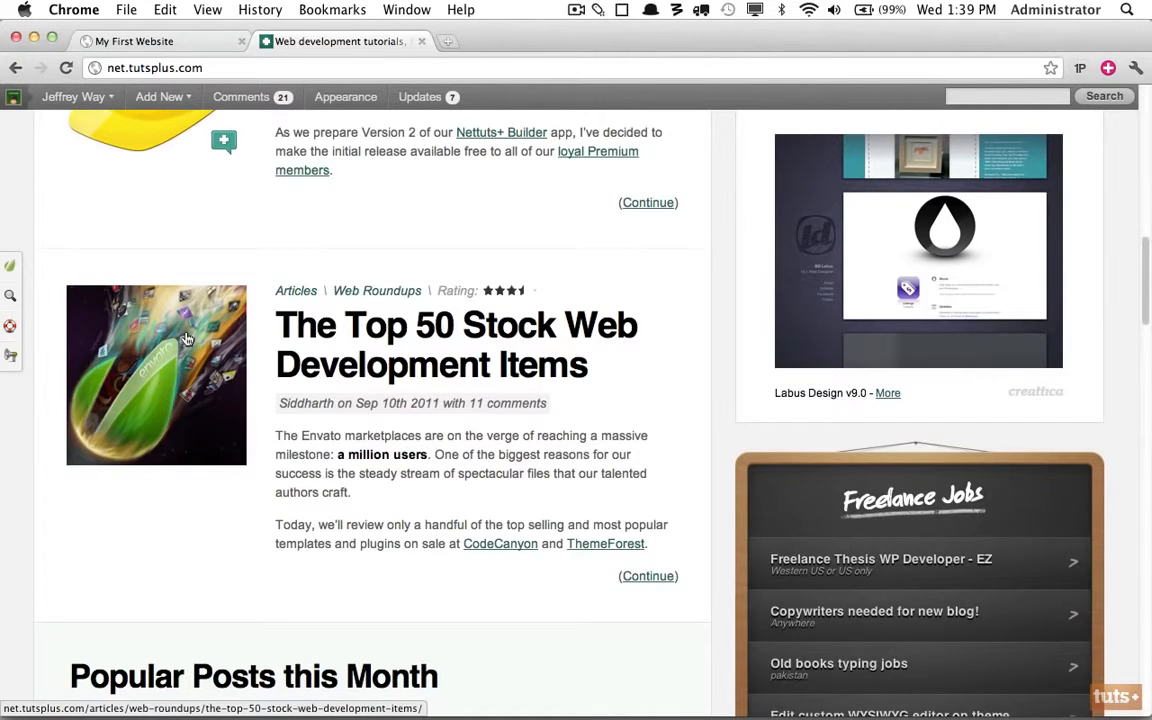
mouse_move(276, 448)
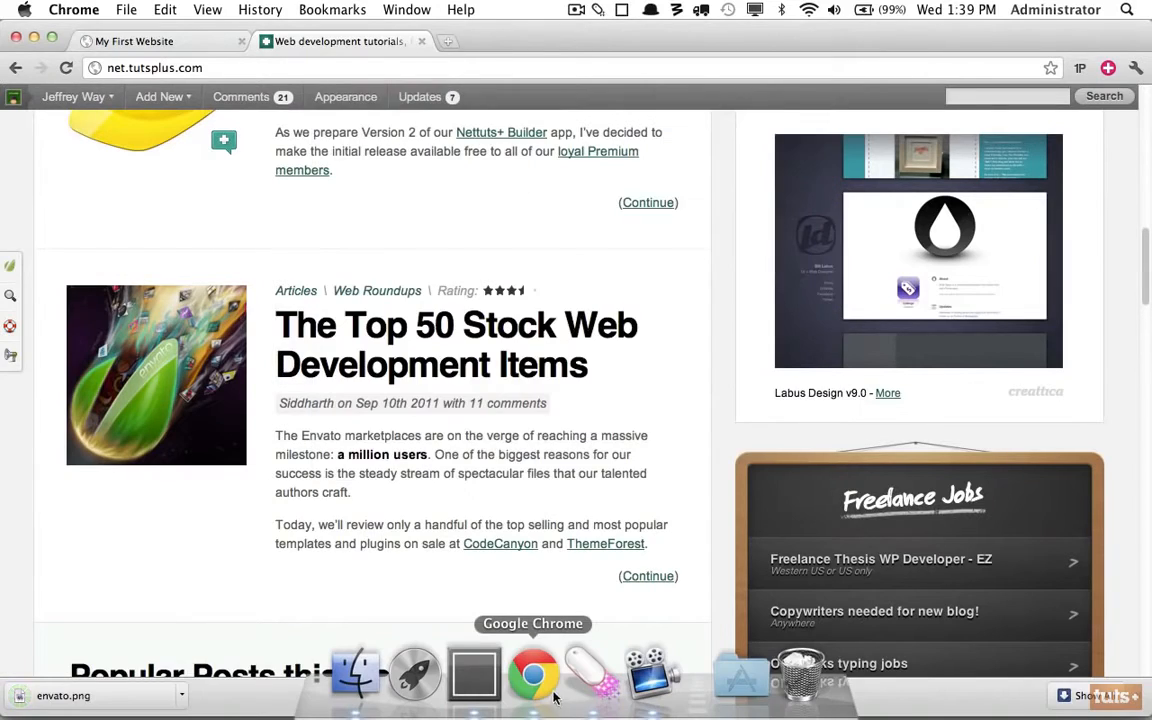
Step: Replace the cloudfront URL in src with img/envato.png and save the file
left_click(472, 672)
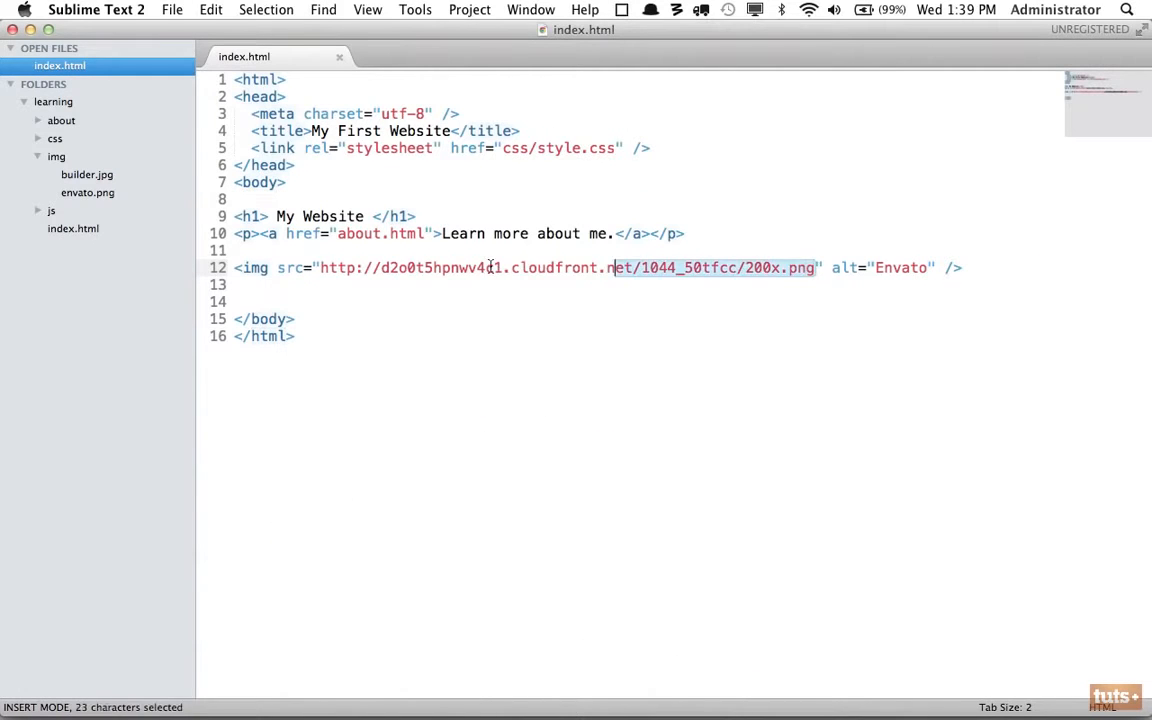
type("envato.png\" alt=\"Envato\" />")
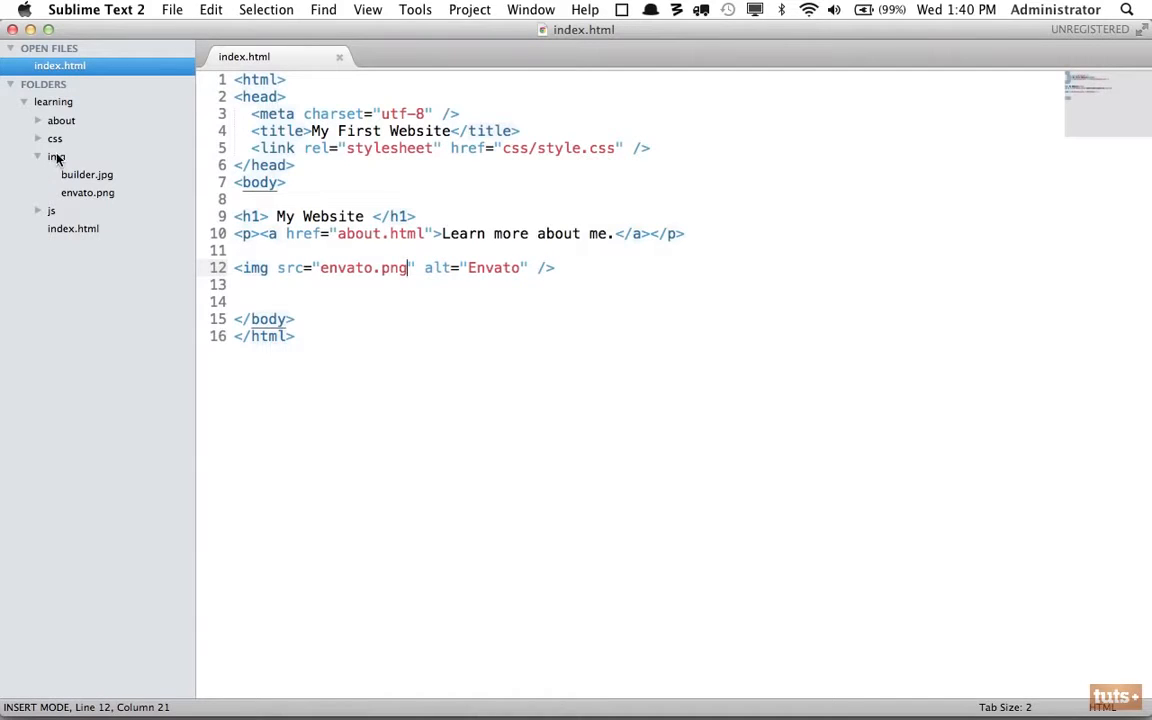
type("img")
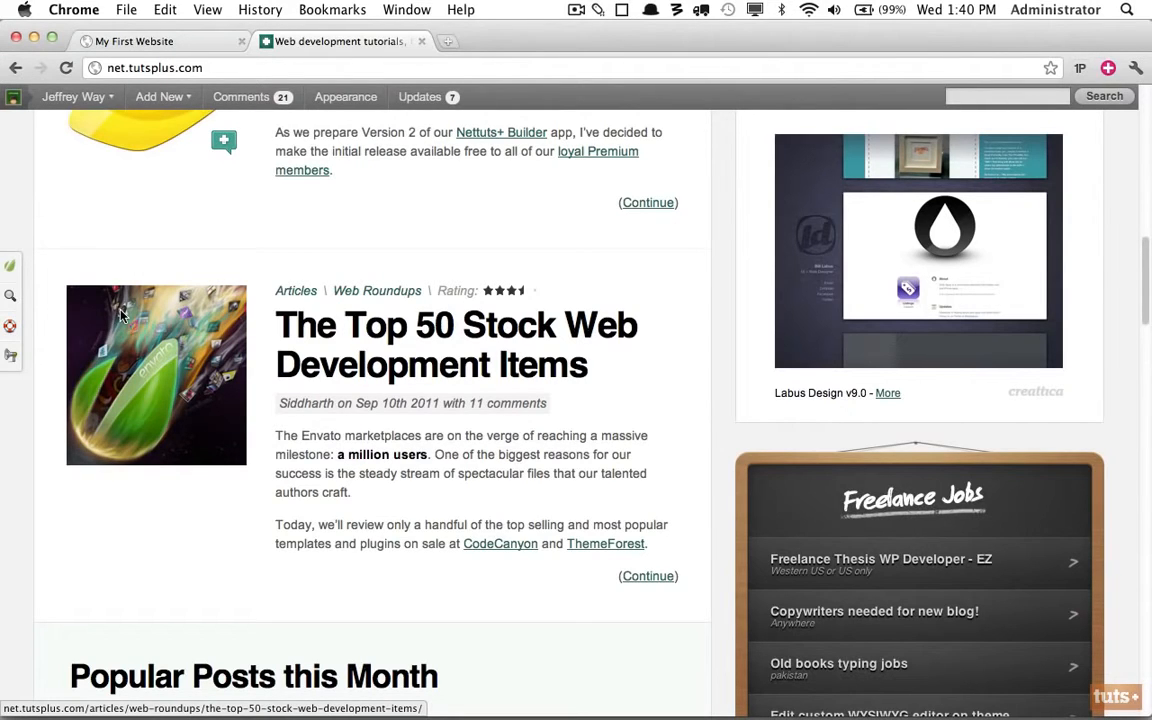
mouse_move(164, 356)
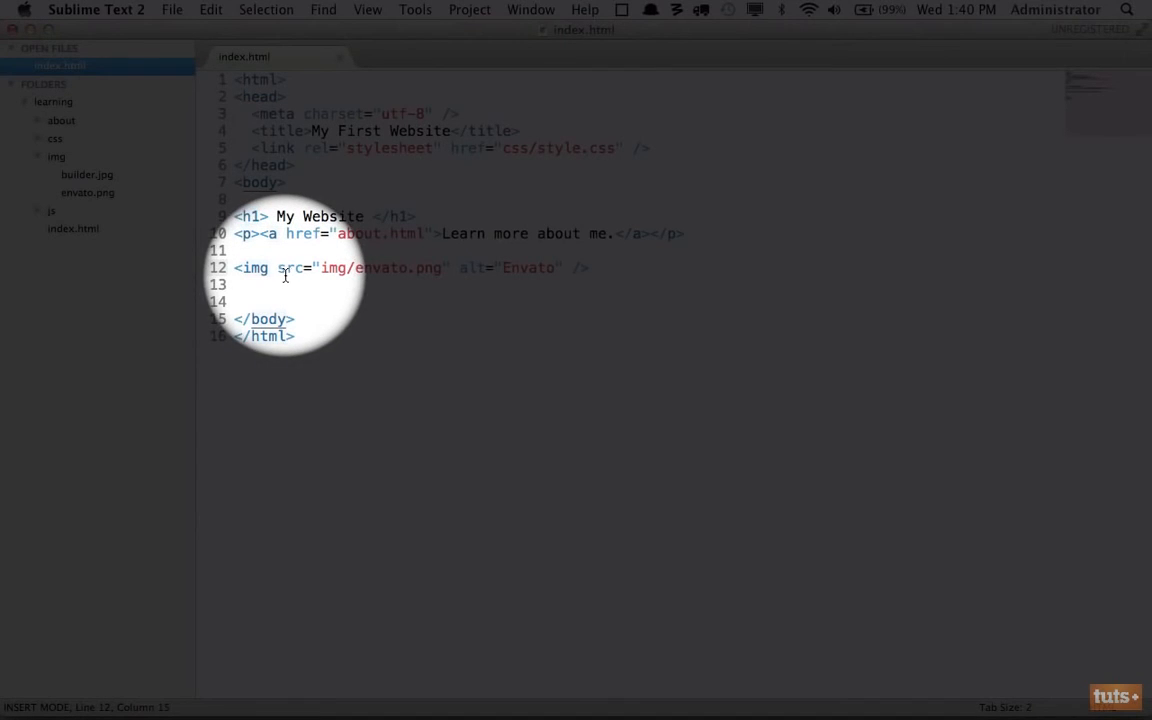
mouse_move(390, 300)
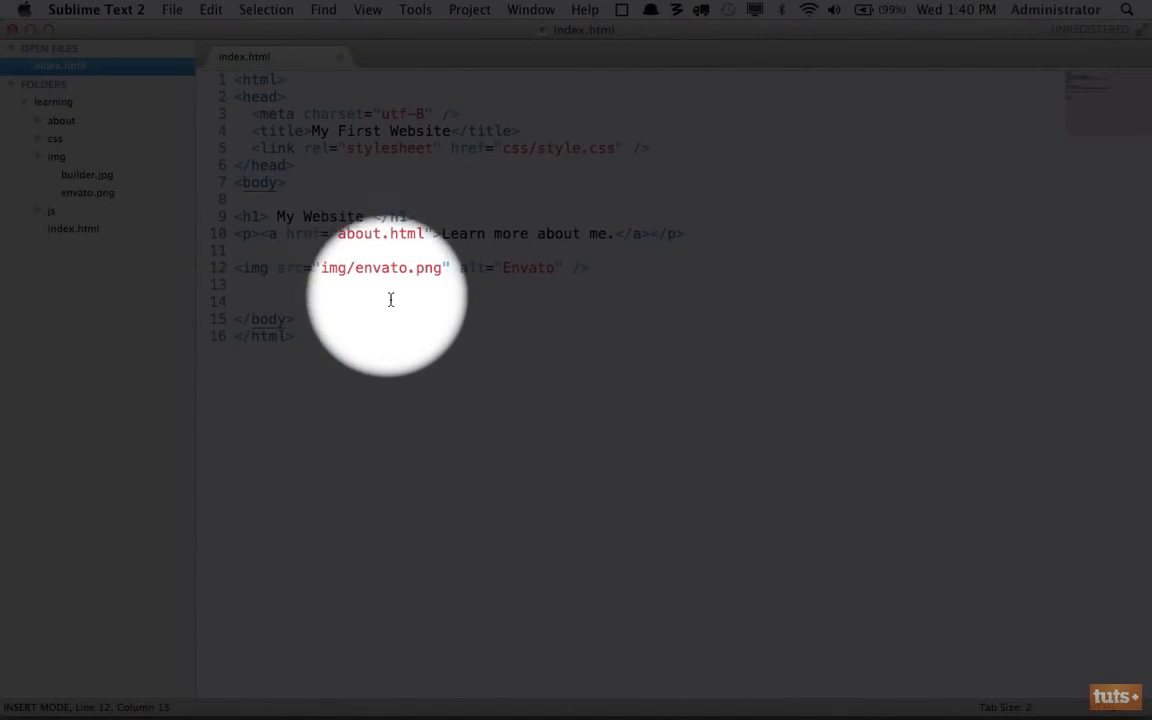